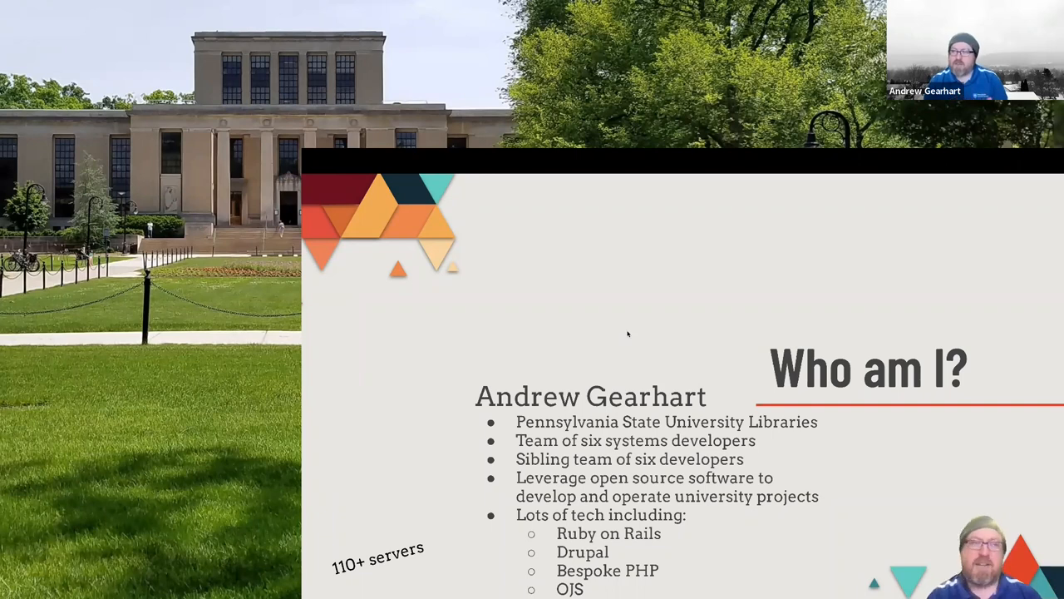
# Advance from the Who am I? slide to the Why Docker? slide.
pyautogui.press('Right')
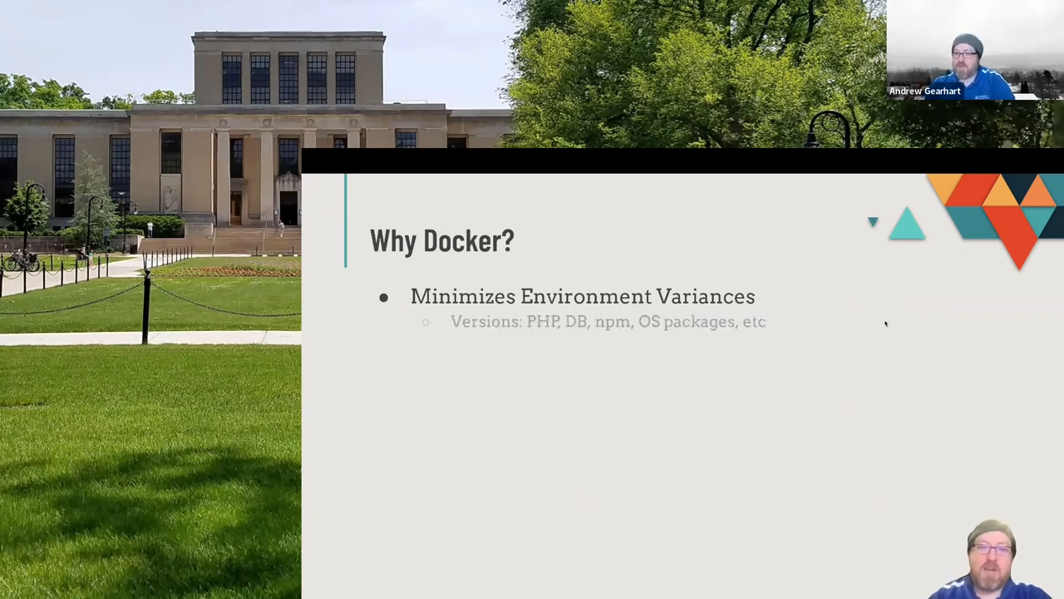
# Reveal the isolating variances and supporting DevOps points on the Why Docker? slide.
pyautogui.press('Right')
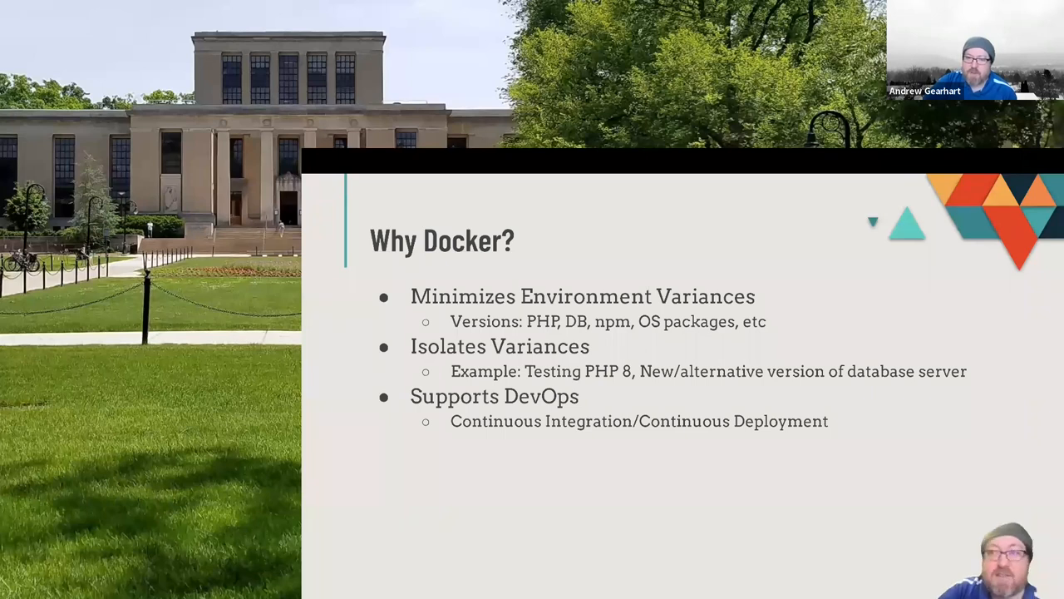
pyautogui.press('right')
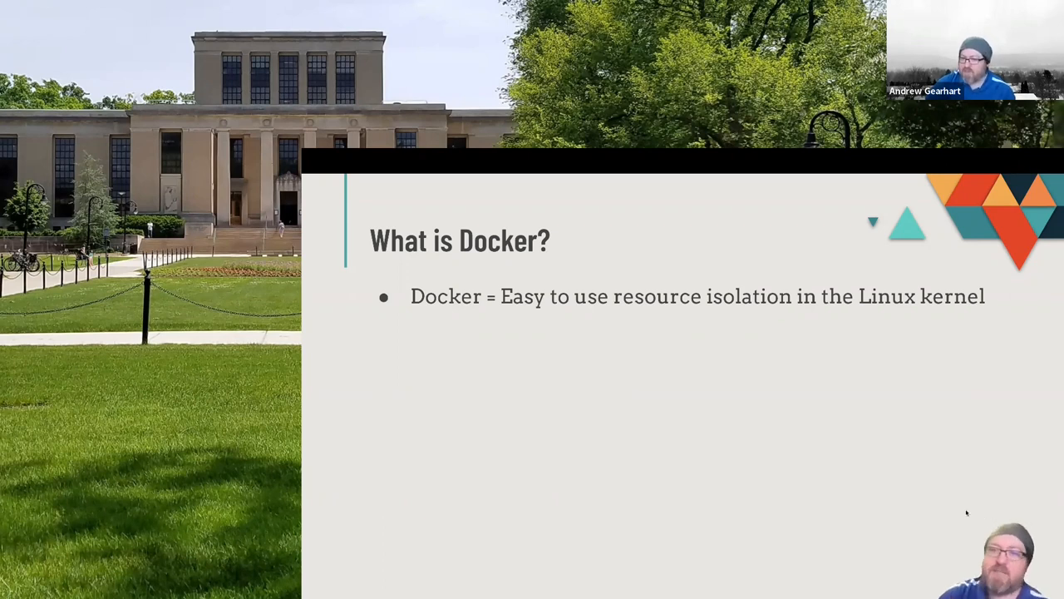
# Reveal the three Docker stages on the What is Docker? slide, reaching Docker? WHERE?
pyautogui.press('right')
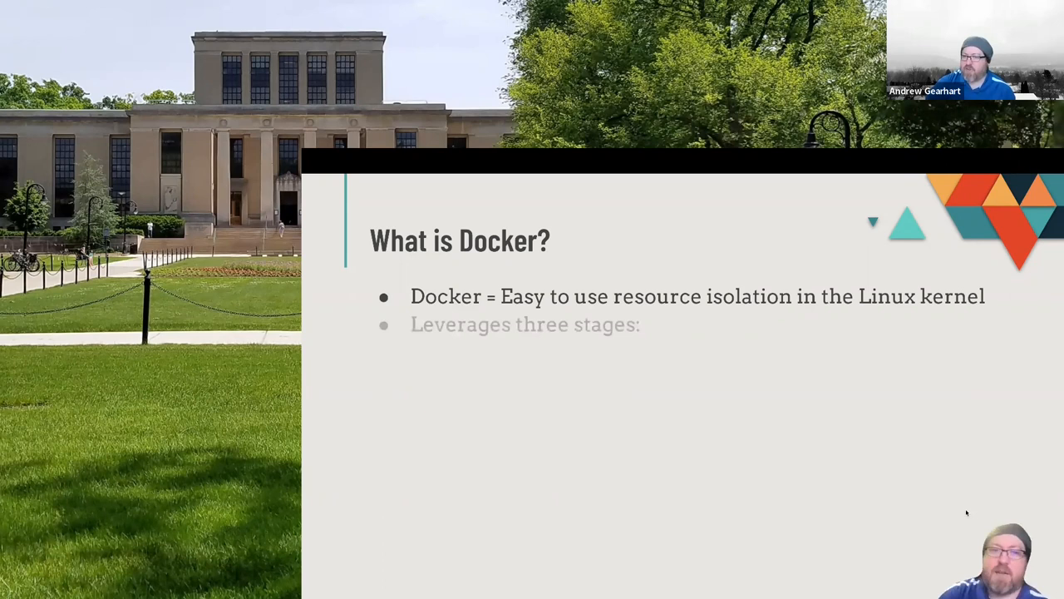
pyautogui.press('Right')
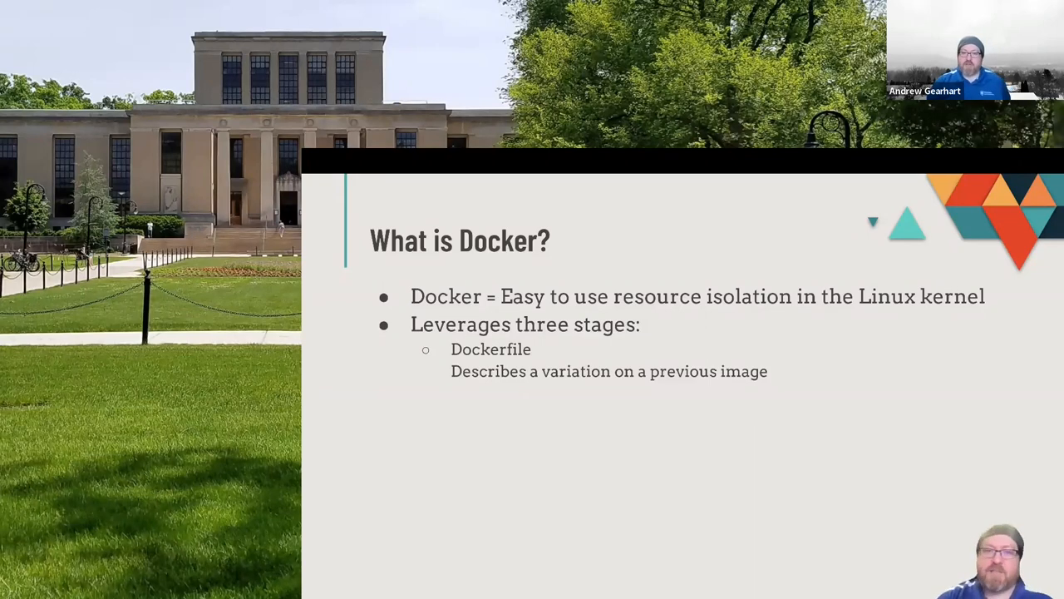
pyautogui.press('right')
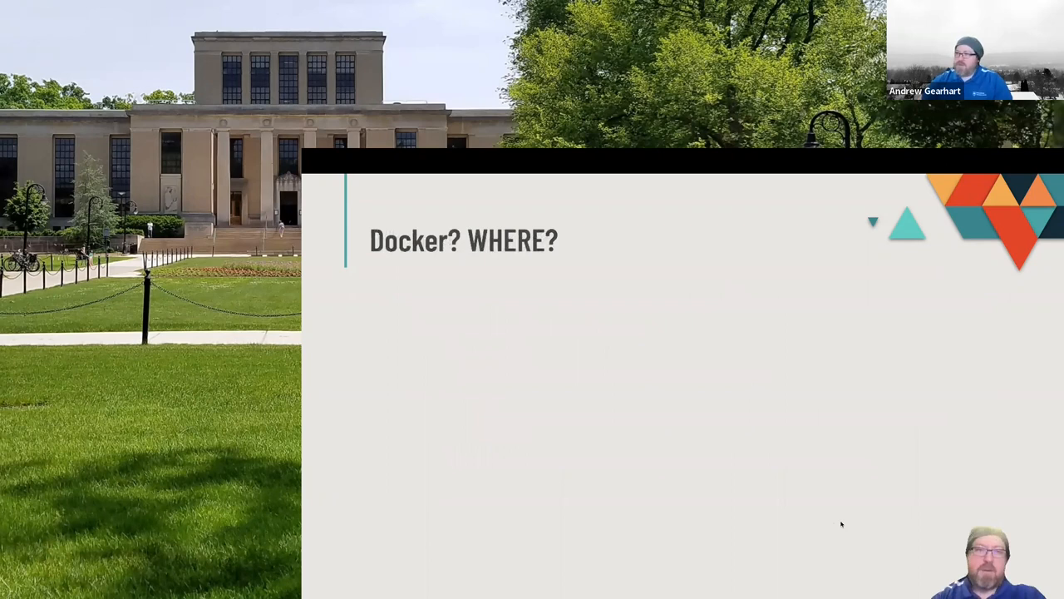
# Reveal the answer Everywhere and the next point on the Docker? WHERE? slide.
pyautogui.press('right')
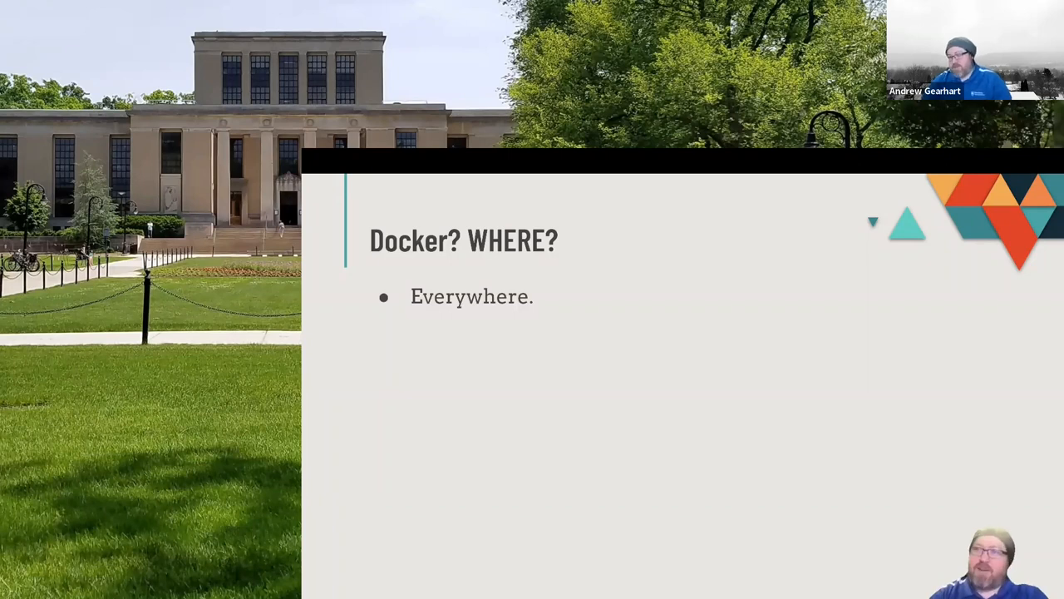
pyautogui.press('right')
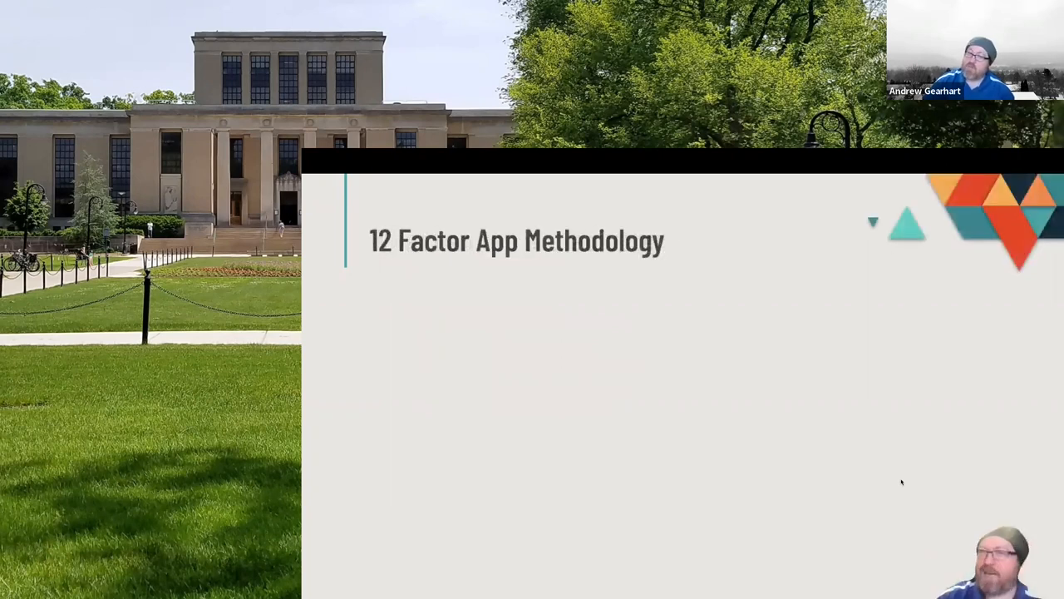
# Reveal the first 12 Factor items: revision control, isolated dependencies and config, each DONE.
pyautogui.press('right')
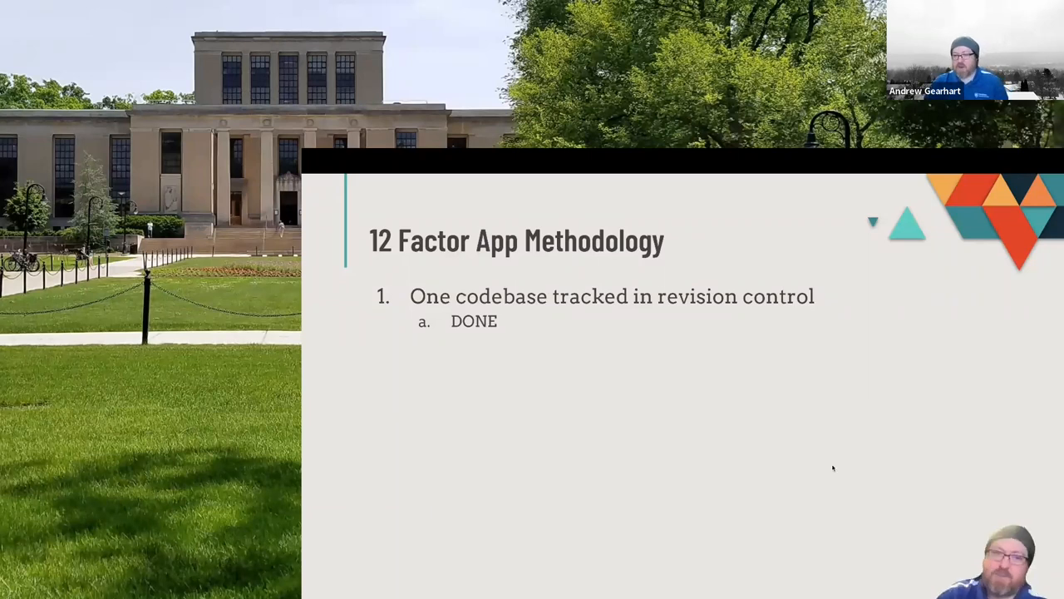
pyautogui.press('right')
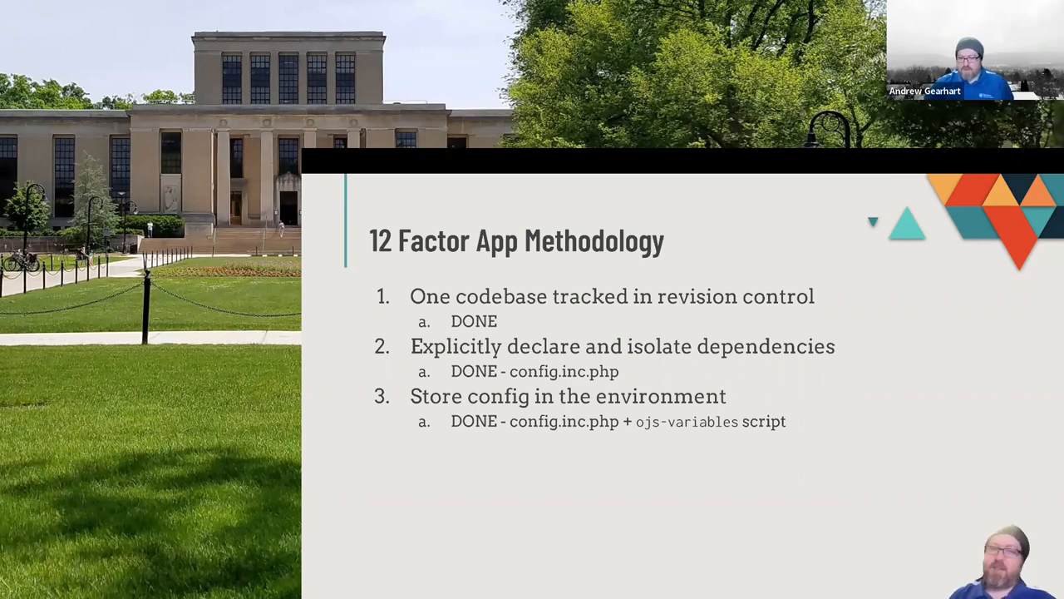
pyautogui.moveTo(740, 479)
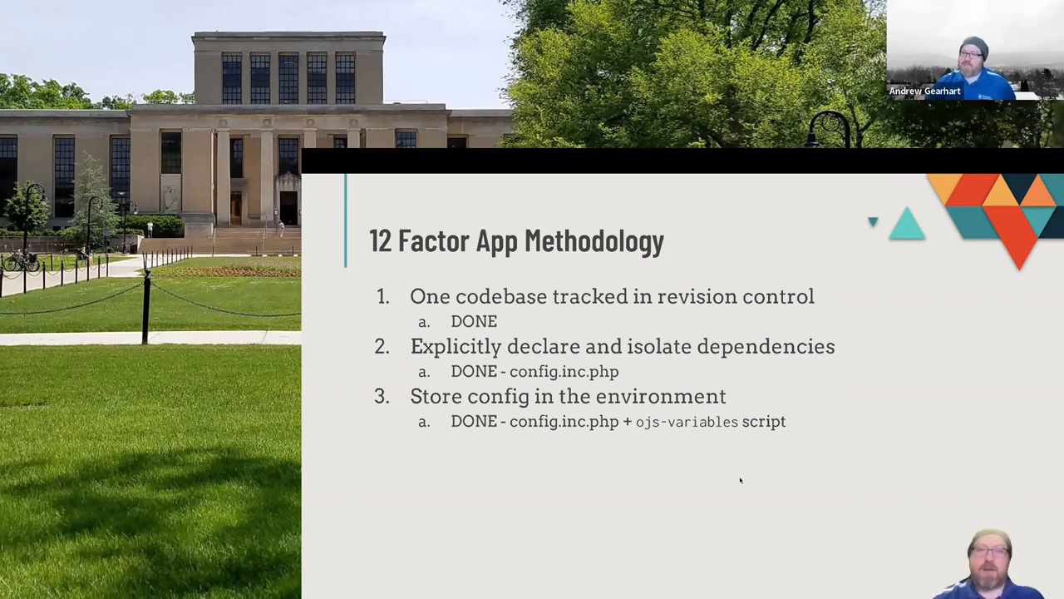
# Reveal factors 4 to 6: backing services and build/run DONEish, stateless processes MISS.
pyautogui.press('Right')
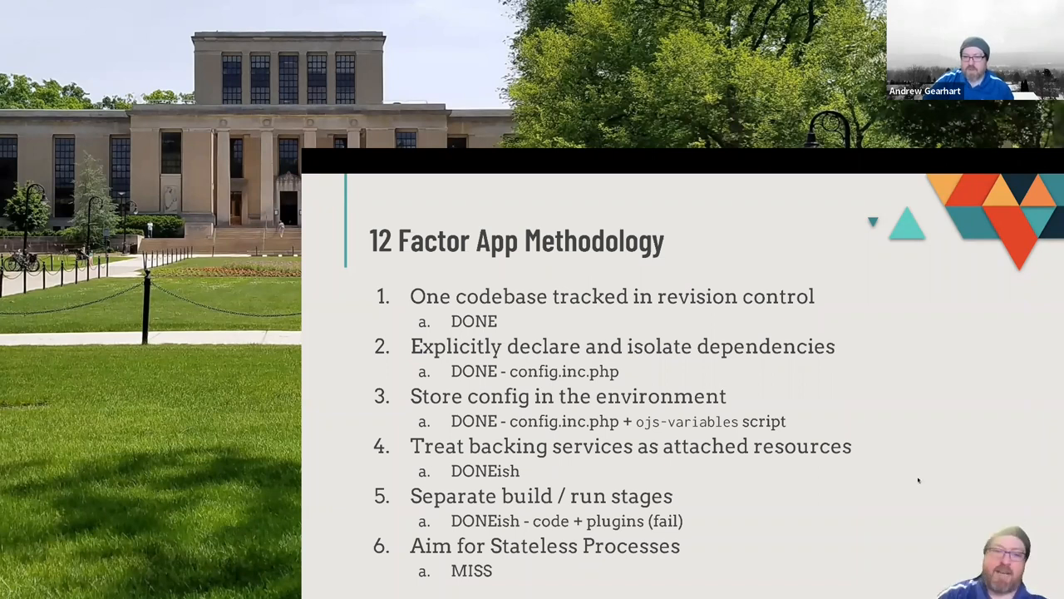
# Advance to factors 7 to 9: port binding DONE, concurrency and disposability MISS.
pyautogui.press('Right')
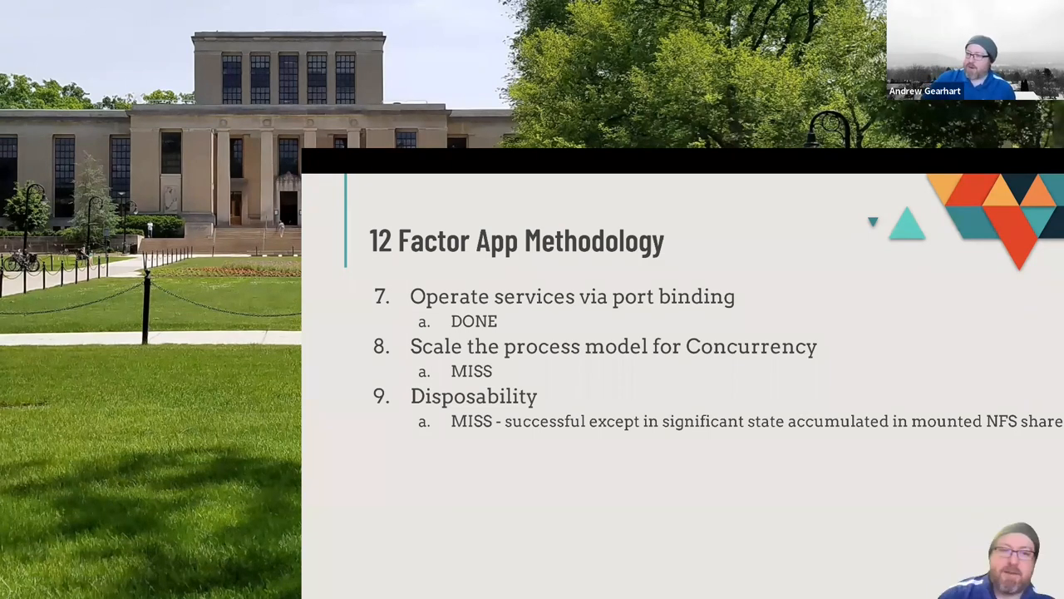
# Reveal factors 10 to 12: dev/prod parity, logs as event streams, admin processes, all DONE.
pyautogui.press('right')
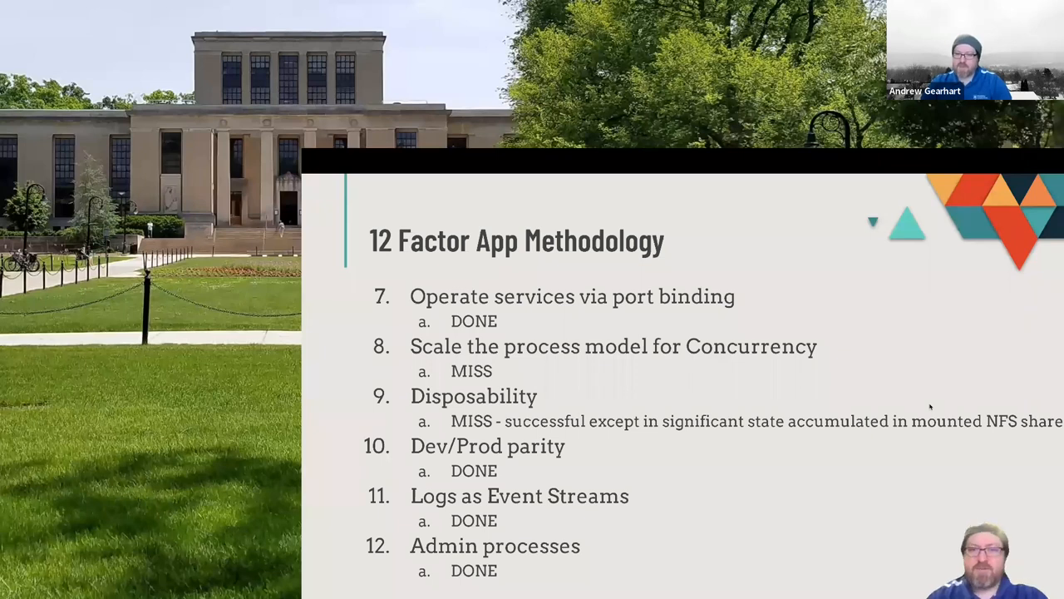
# Advance past the Is it done? slide to the Let's Look CLOSER title slide.
pyautogui.press('right')
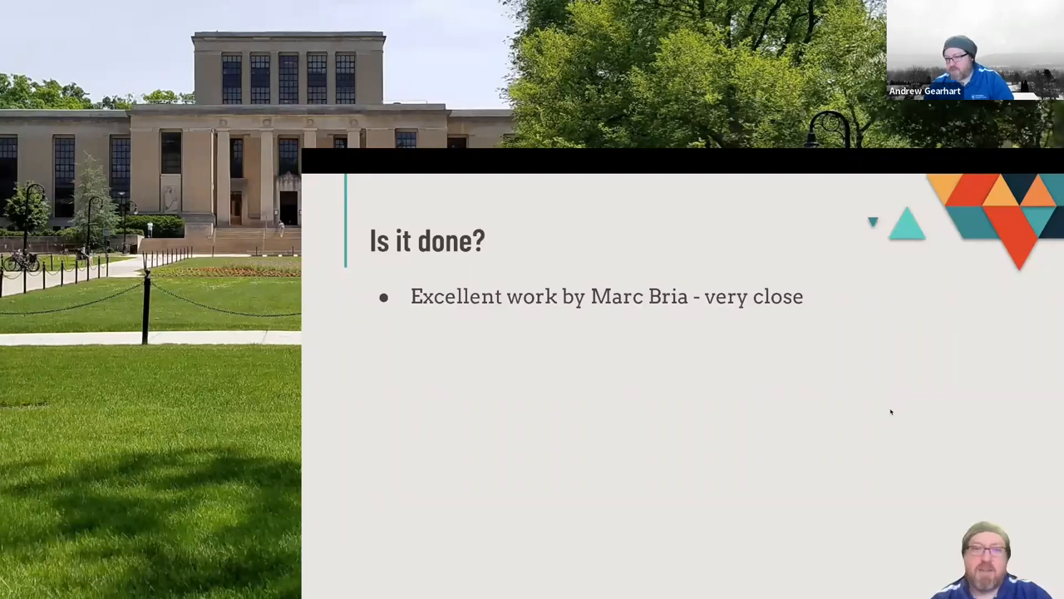
pyautogui.press('right')
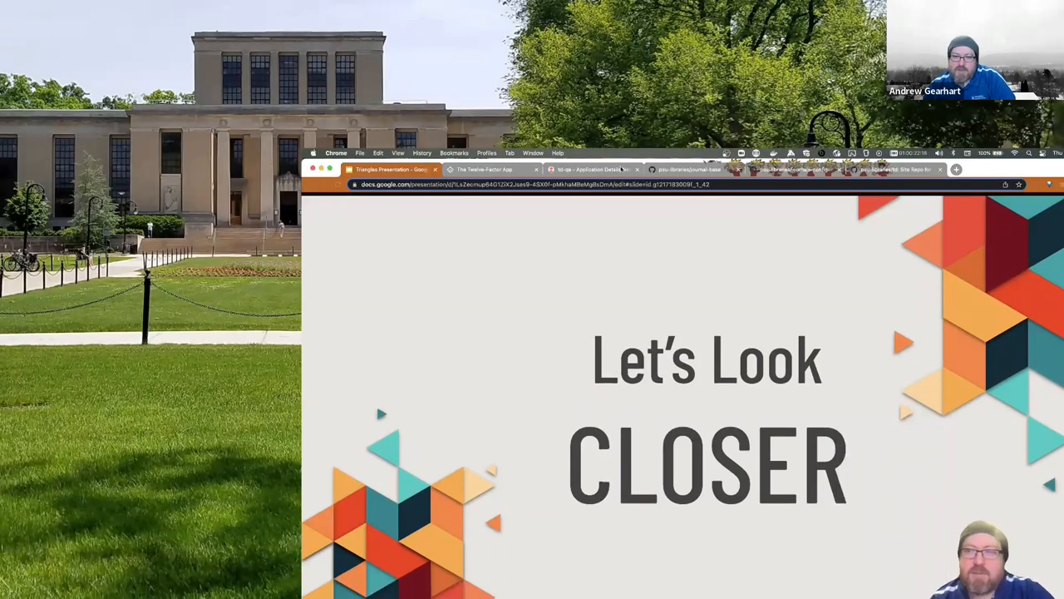
# Switch to the Argo CD browser tab showing the application tree as Healthy and Synced.
pyautogui.click(590, 170)
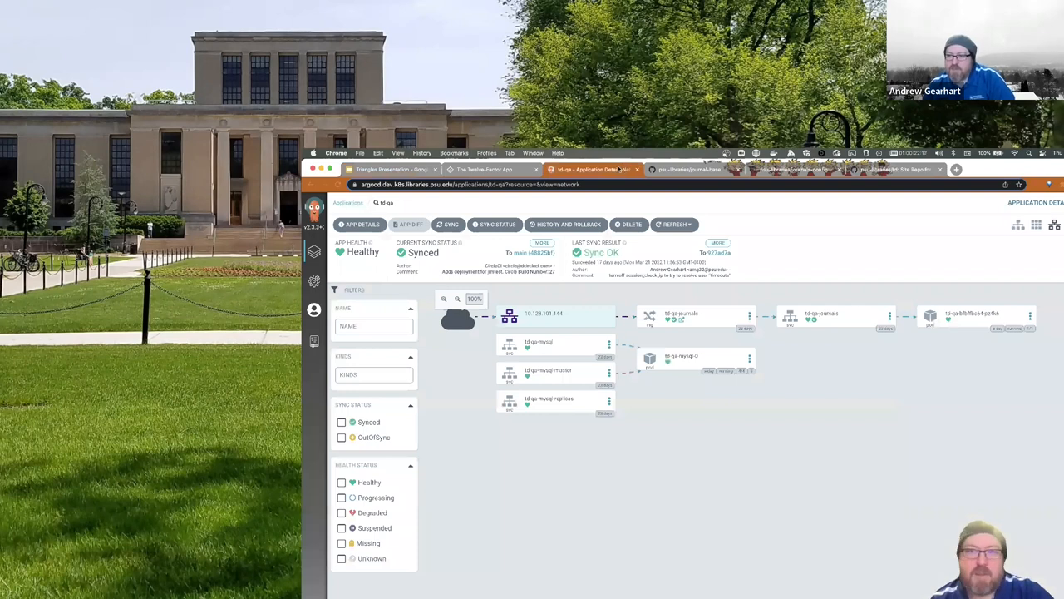
pyautogui.click(689, 170)
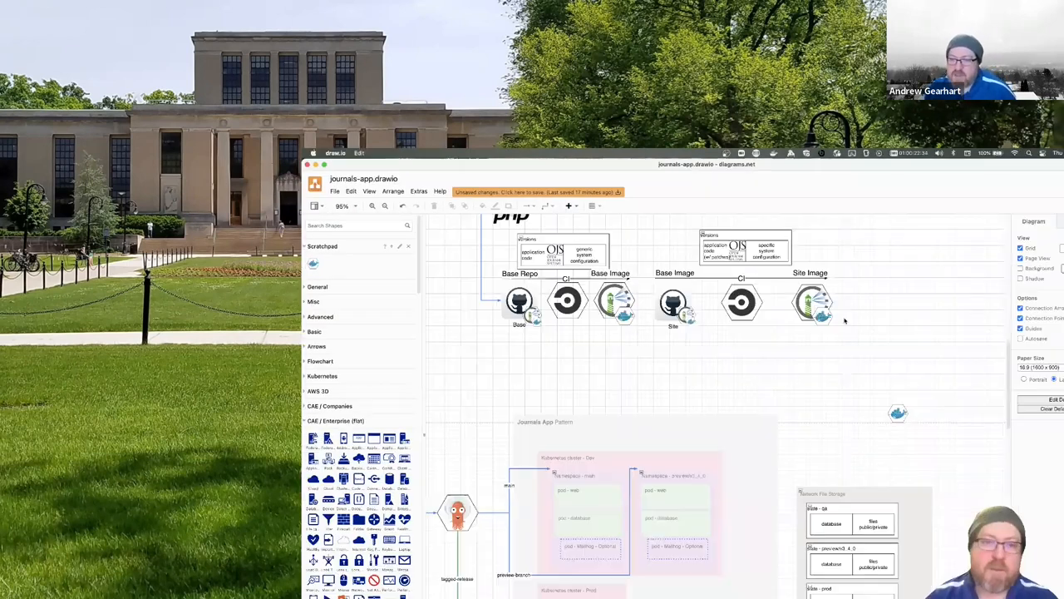
pyautogui.scroll(-3)
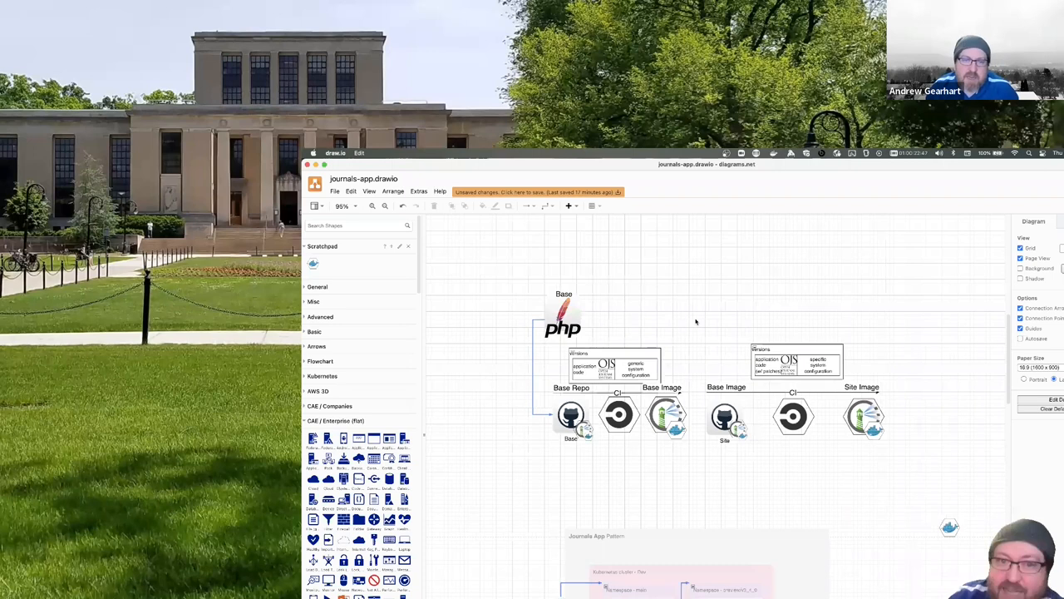
pyautogui.moveTo(684, 319)
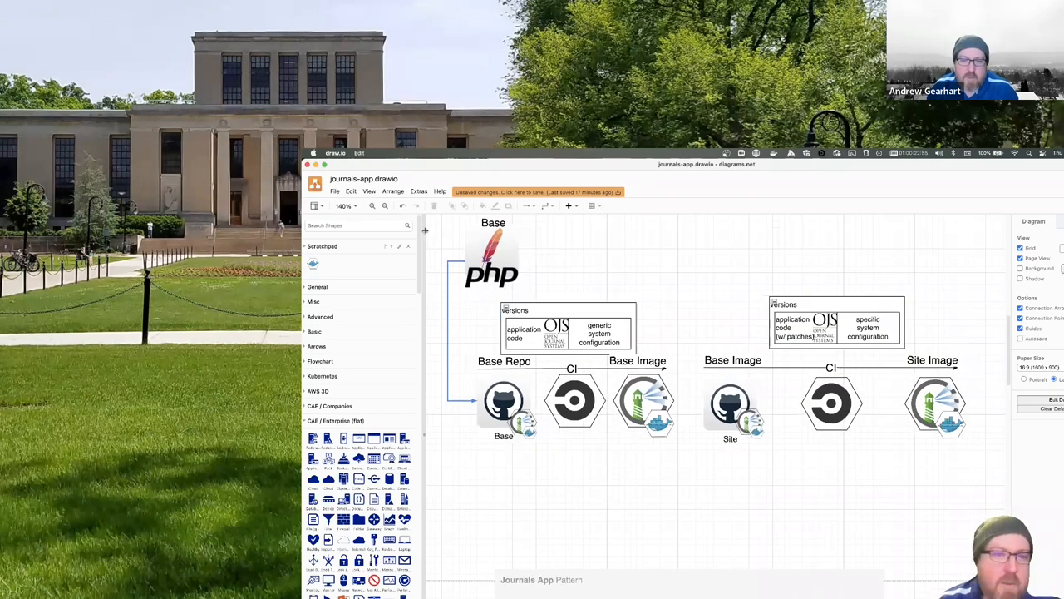
pyautogui.moveTo(436, 409)
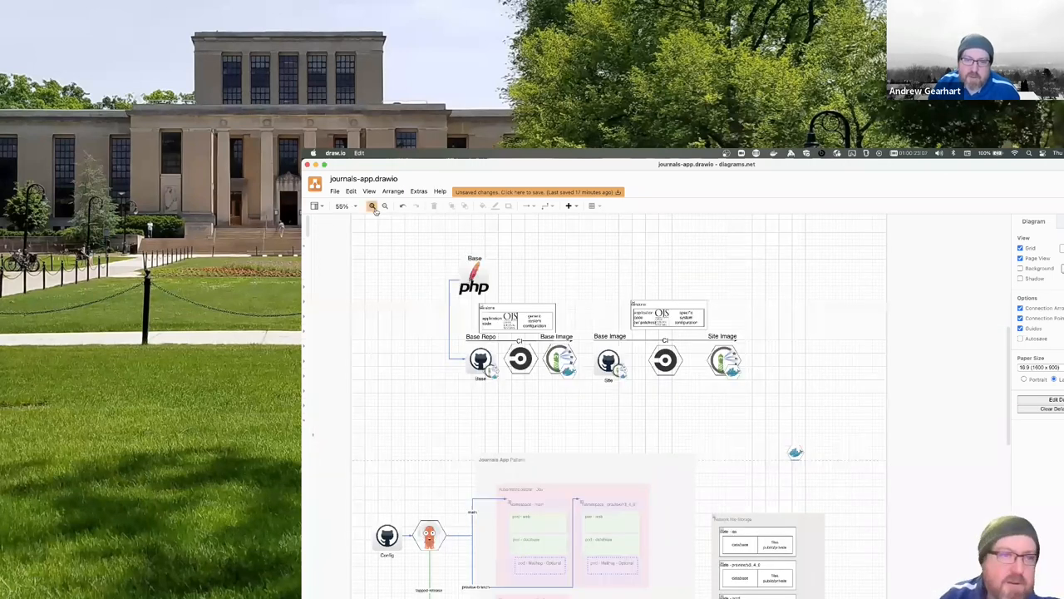
pyautogui.click(373, 206)
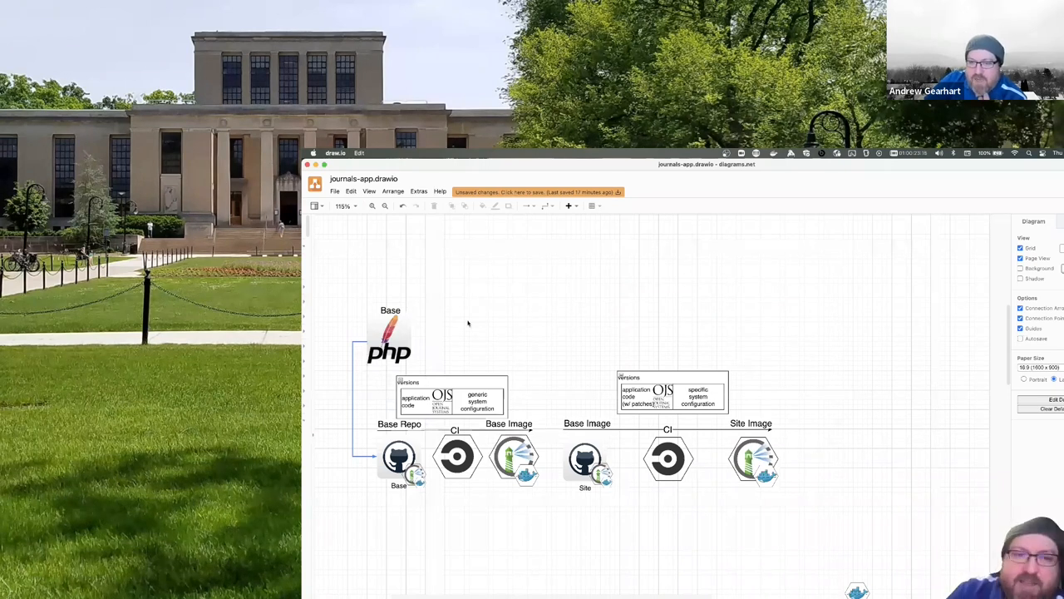
pyautogui.moveTo(456, 349)
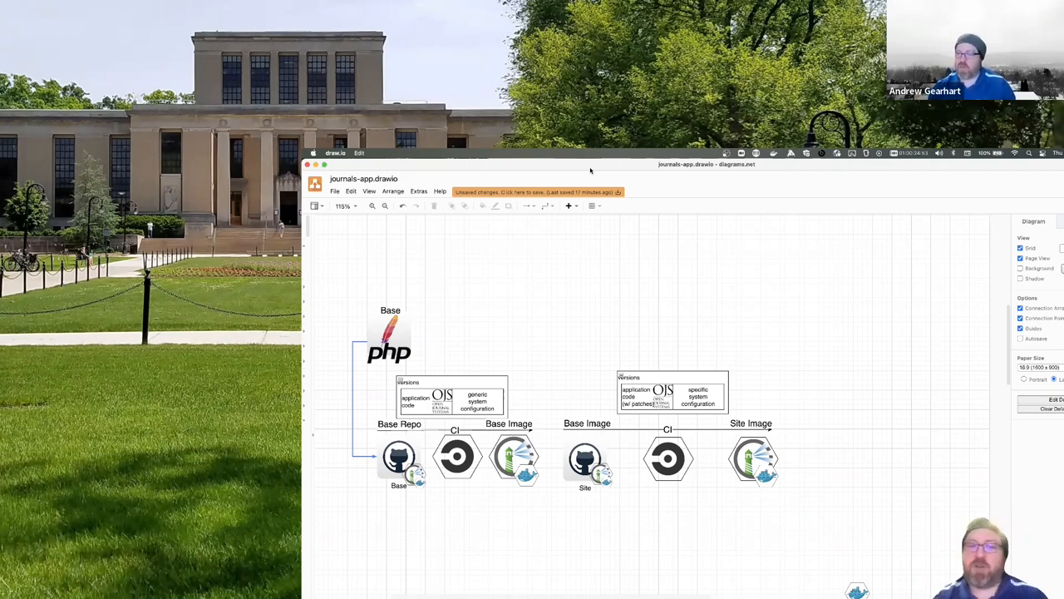
pyautogui.moveTo(686, 510)
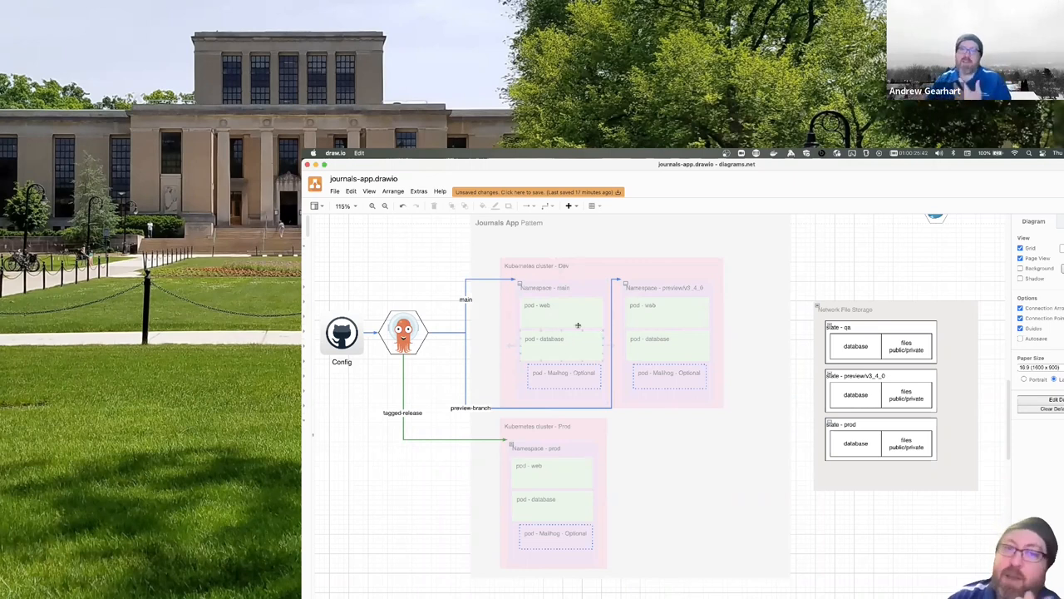
pyautogui.moveTo(656, 182)
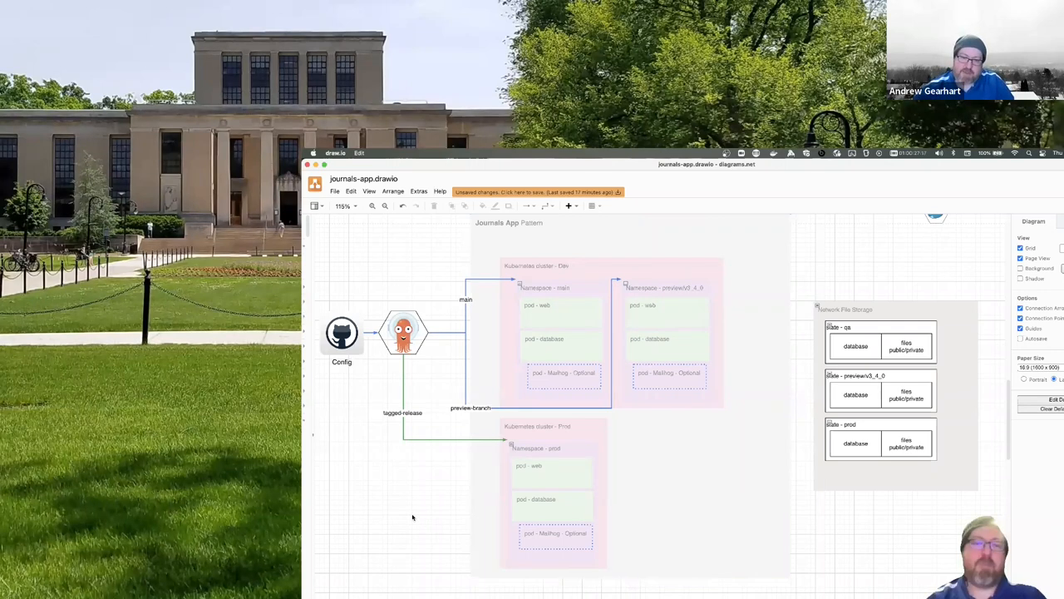
pyautogui.moveTo(421, 508)
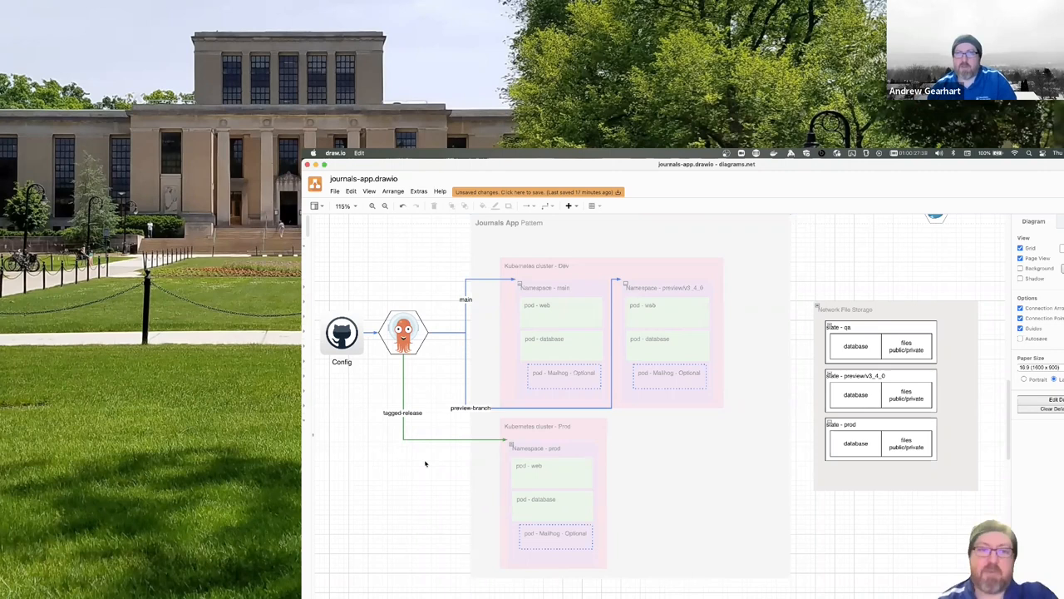
pyautogui.moveTo(368, 516)
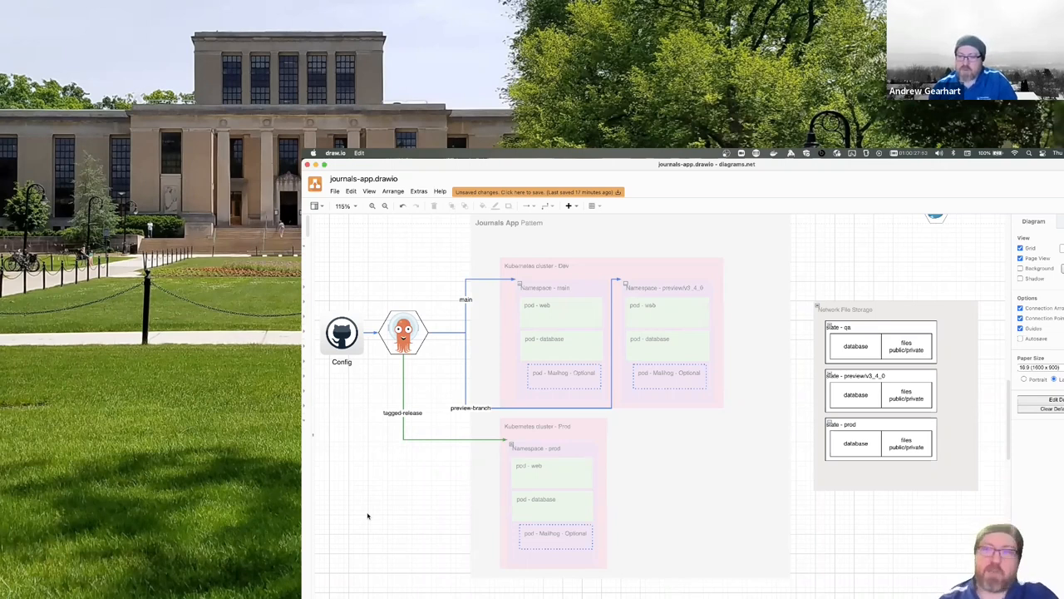
pyautogui.moveTo(795, 539)
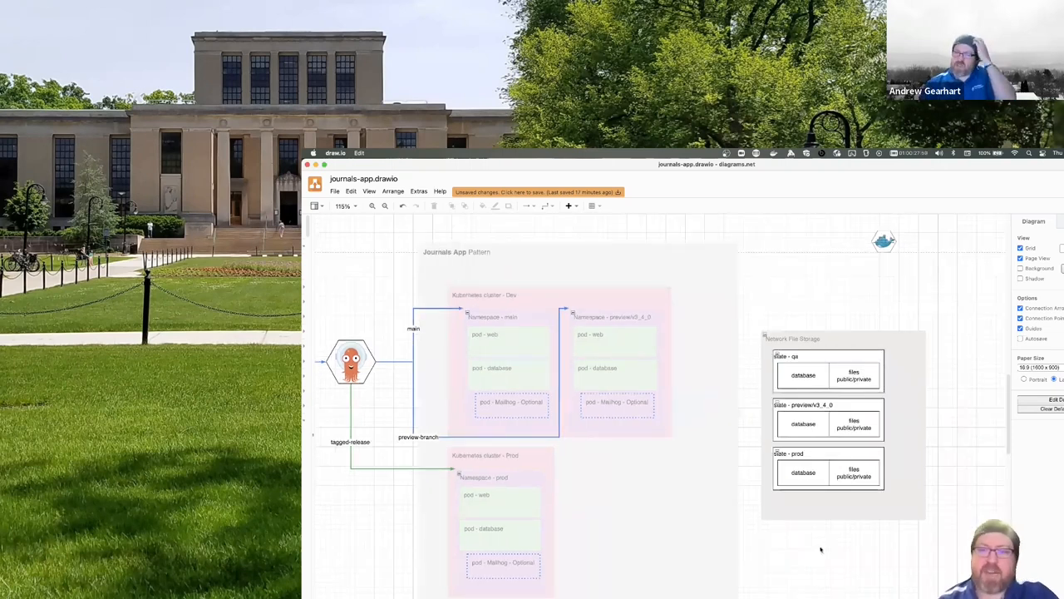
pyautogui.moveTo(805, 569)
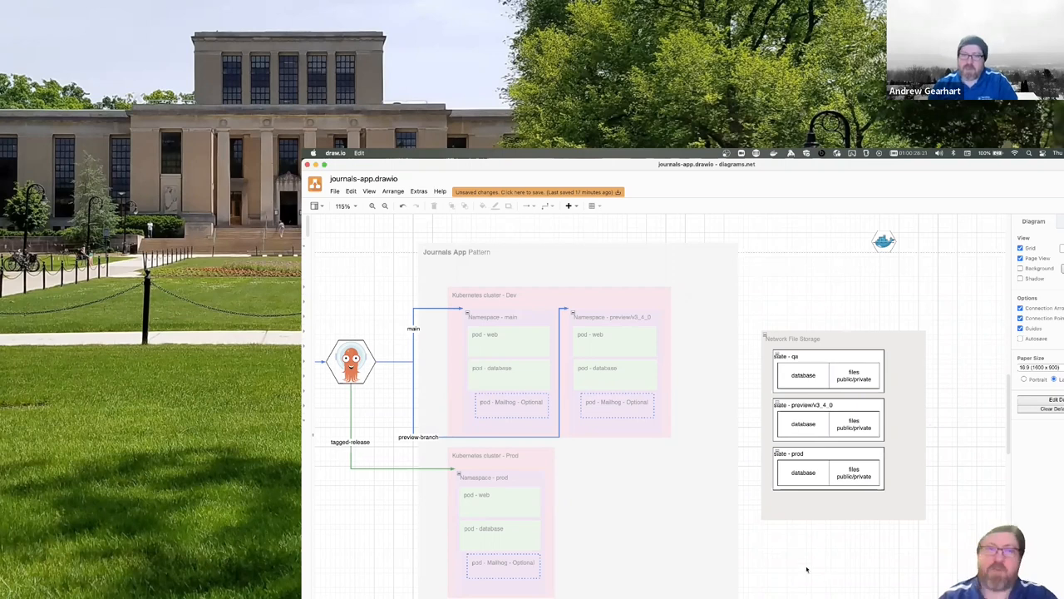
pyautogui.moveTo(809, 552)
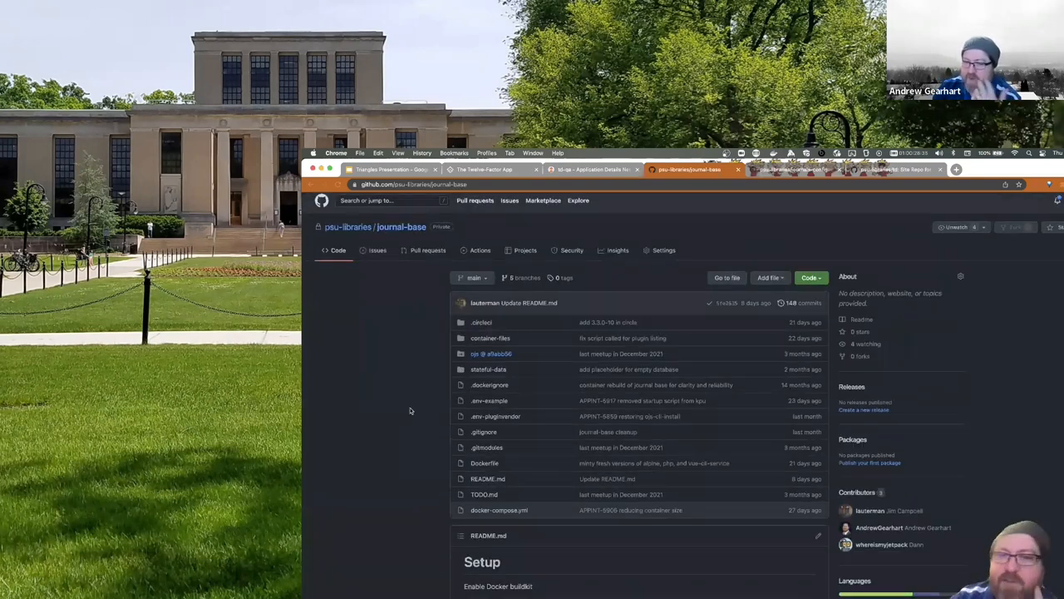
# Scroll through the journal-base README's setup steps, BuildKit and token notes.
pyautogui.scroll(-3)
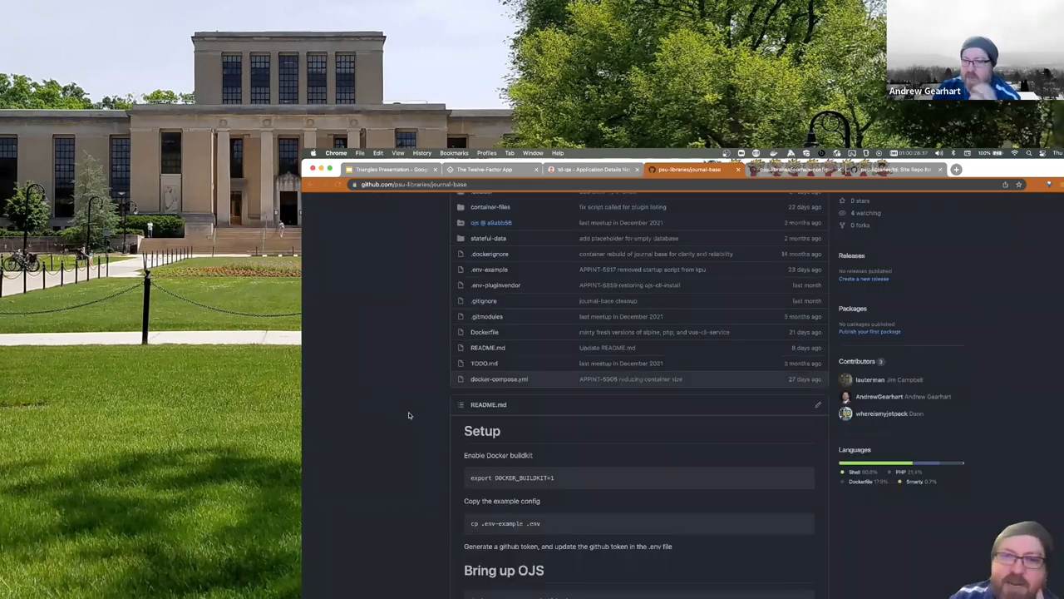
pyautogui.scroll(-3)
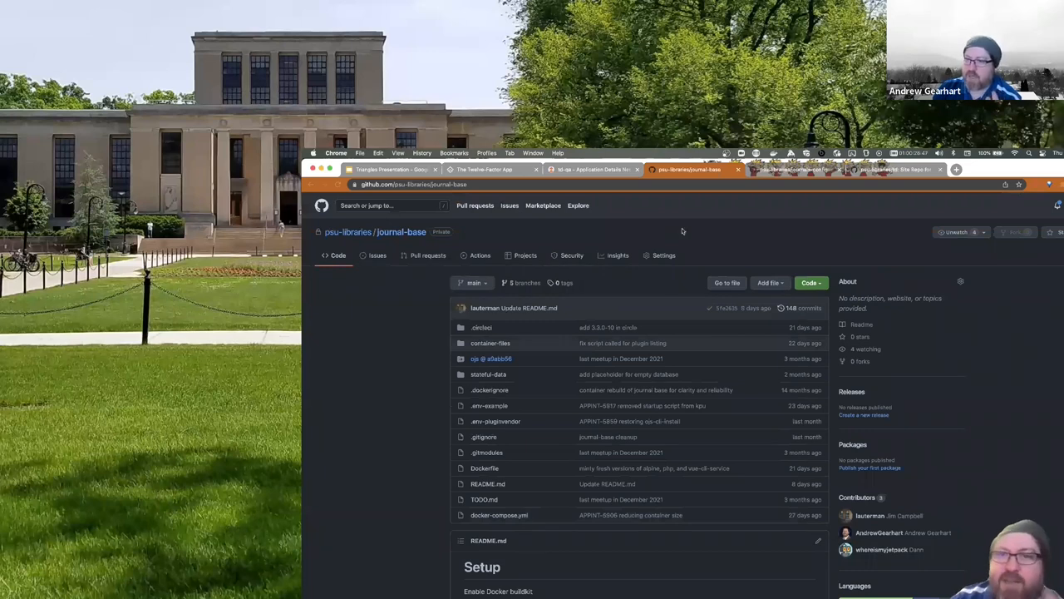
pyautogui.moveTo(692, 233)
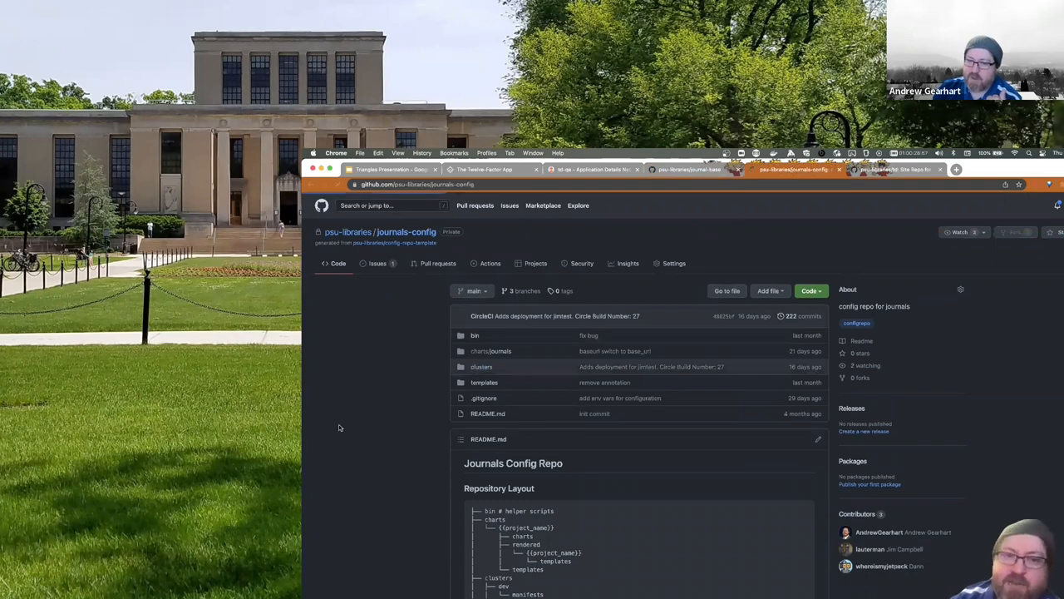
# Browse clusters > dev manifests in journals-config, then head to the Argo CD applications page.
pyautogui.click(481, 367)
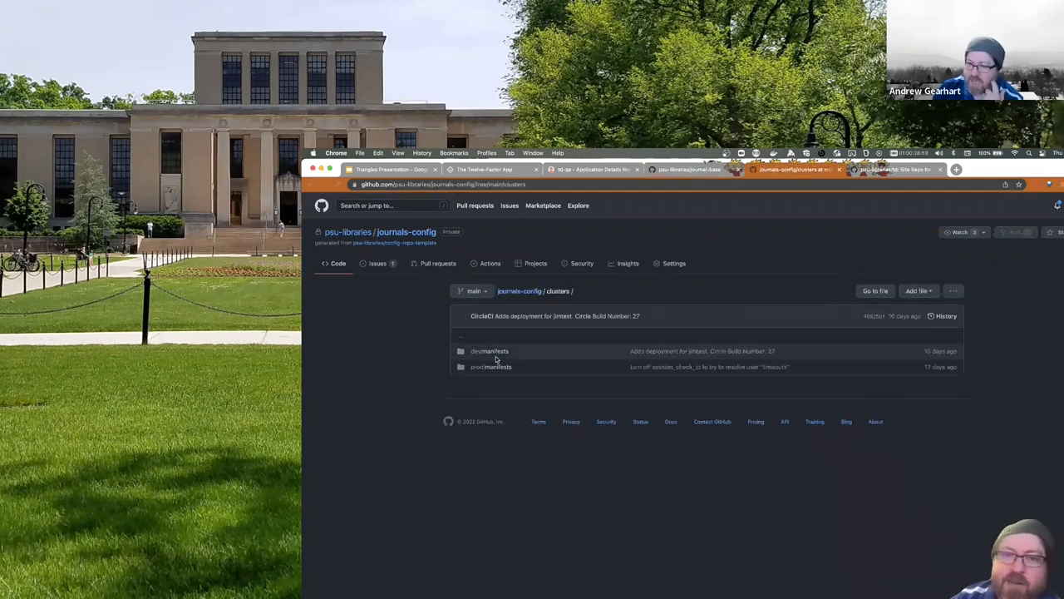
pyautogui.click(489, 349)
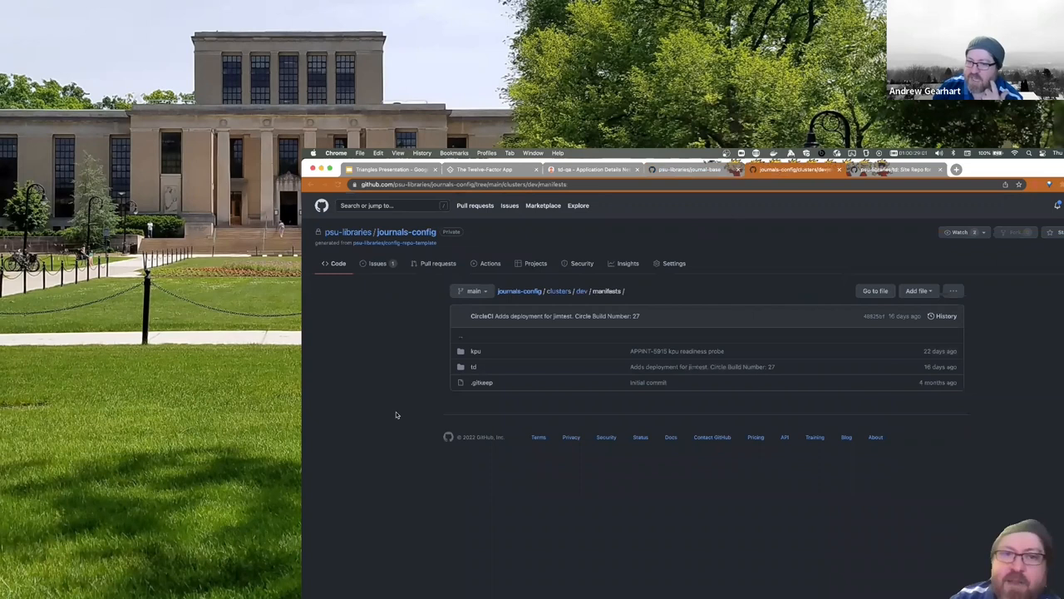
pyautogui.moveTo(419, 353)
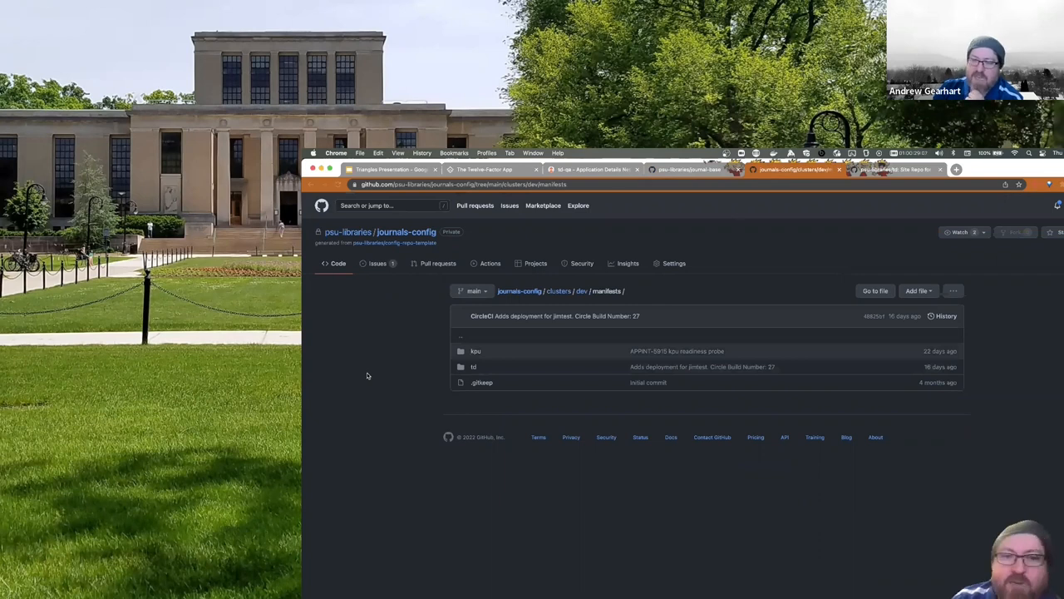
pyautogui.moveTo(390, 394)
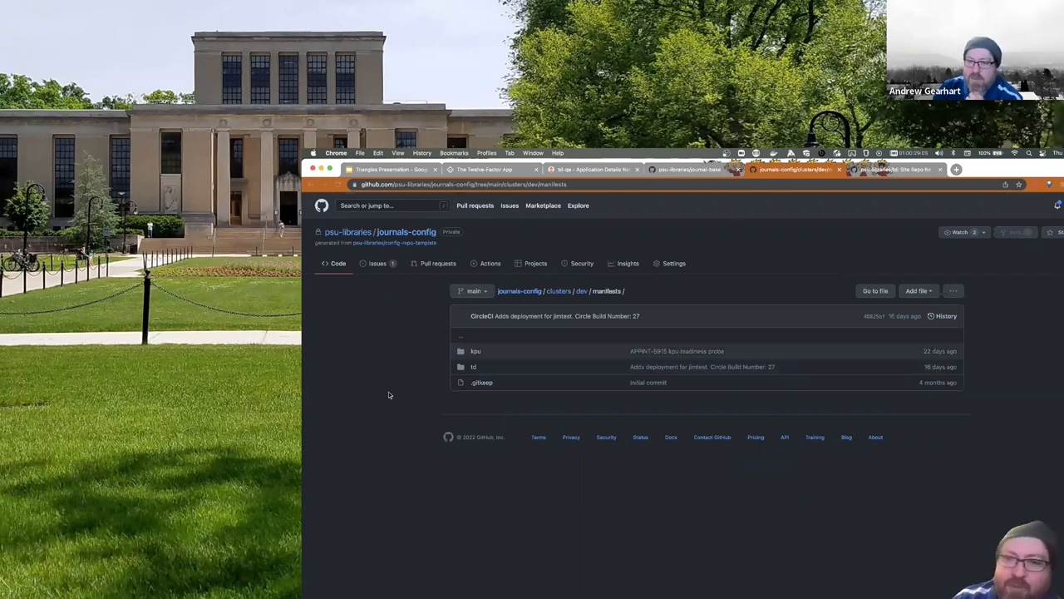
pyautogui.moveTo(386, 401)
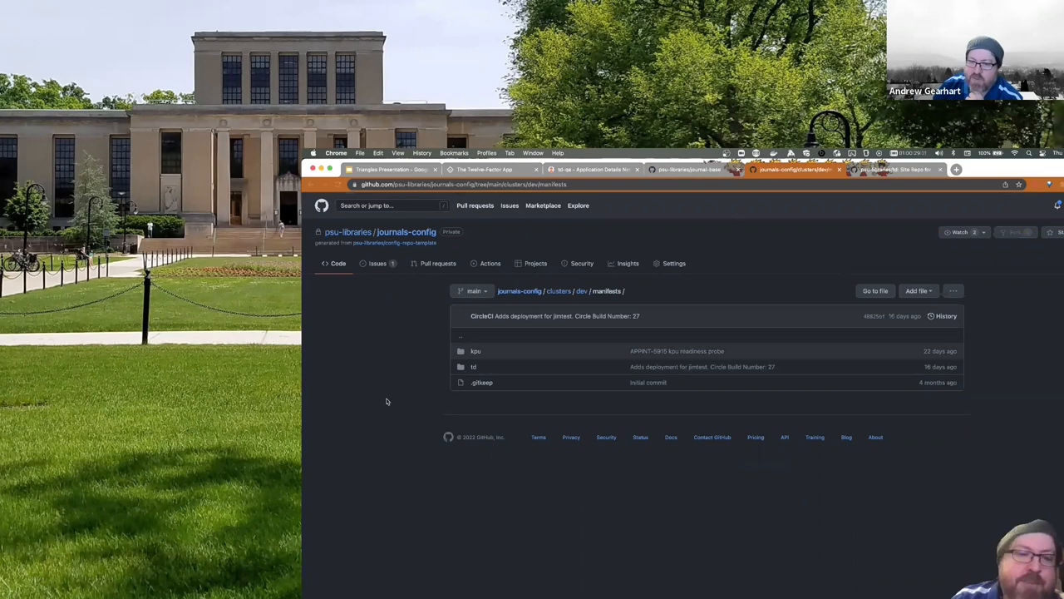
pyautogui.moveTo(389, 399)
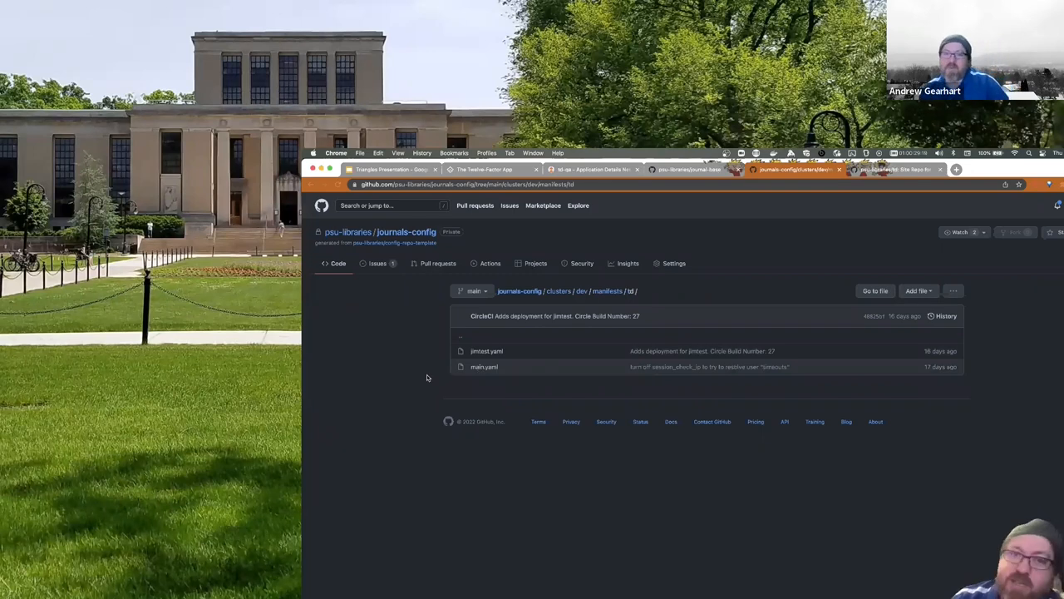
pyautogui.moveTo(406, 381)
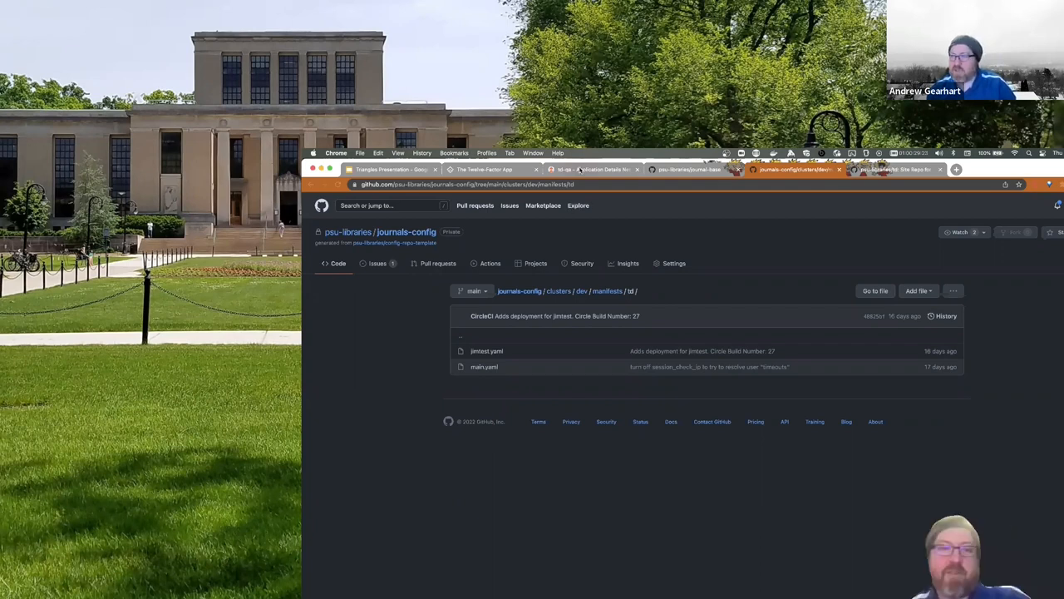
pyautogui.click(595, 170)
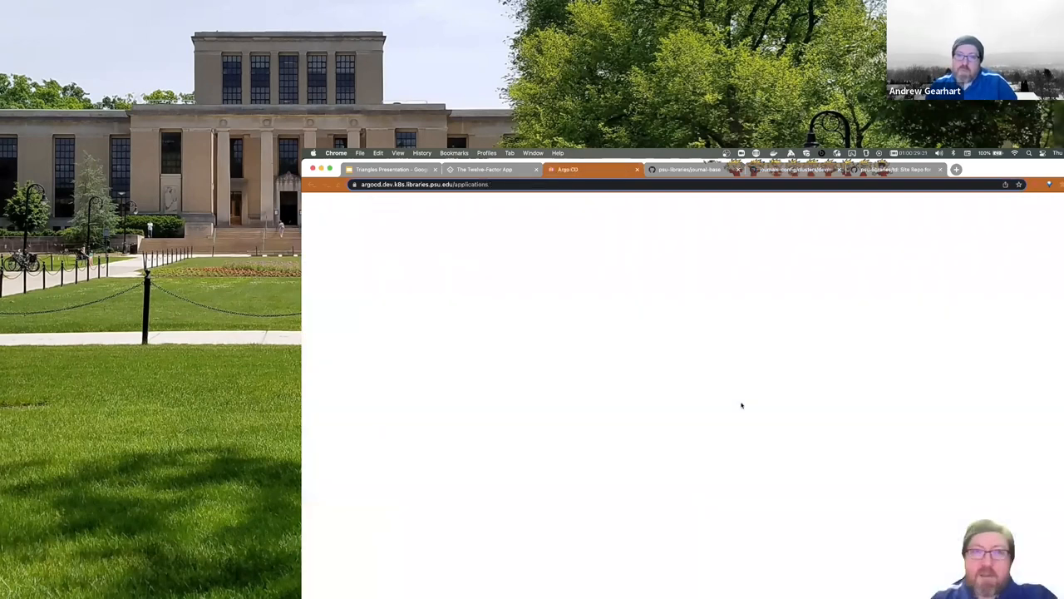
pyautogui.moveTo(752, 391)
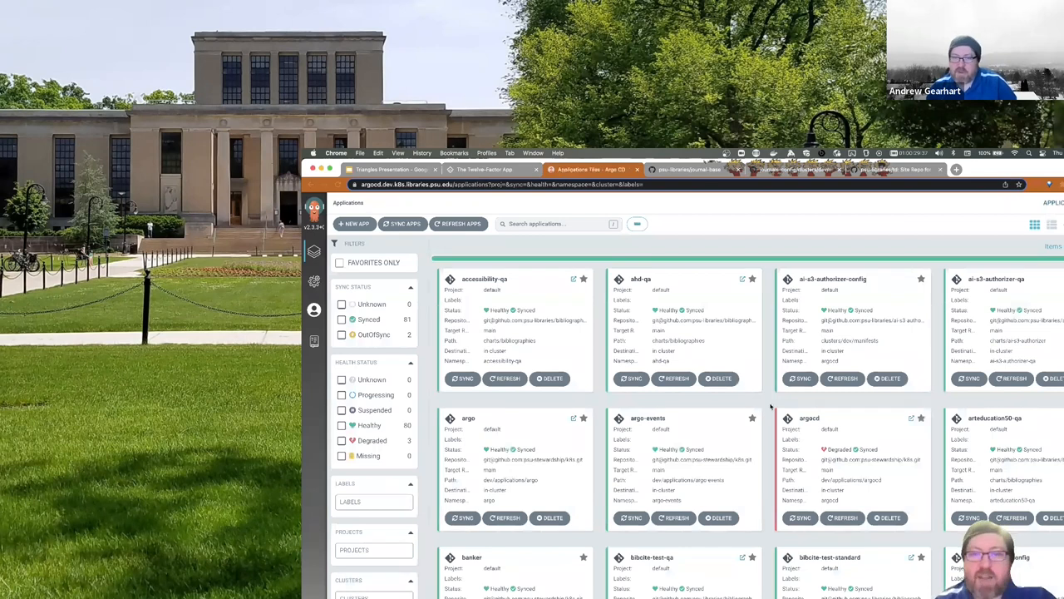
pyautogui.moveTo(536, 257)
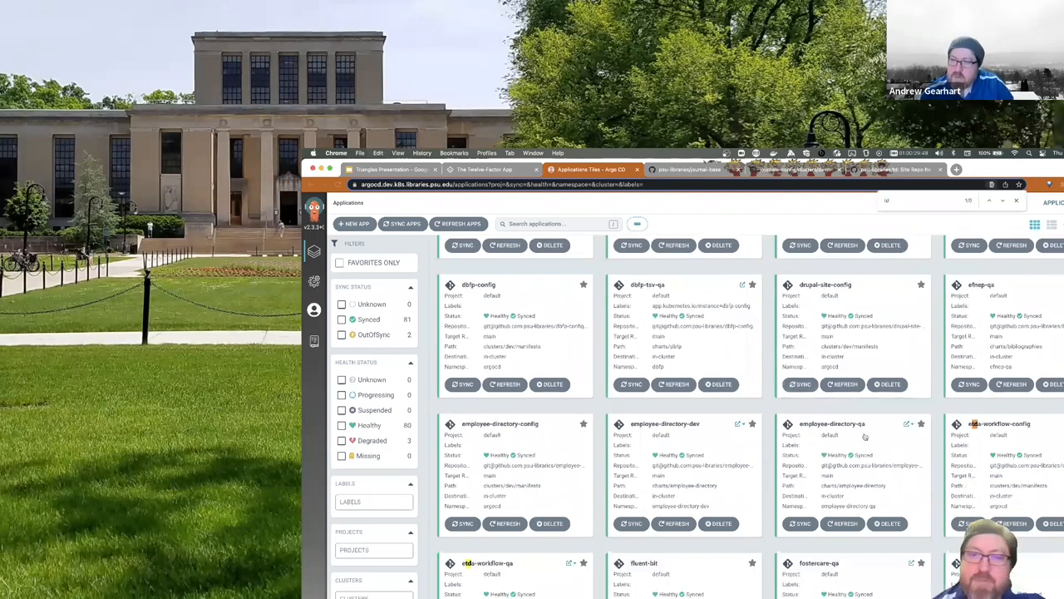
# Scroll through the Argo CD application tiles showing health and sync status.
pyautogui.scroll(-3)
pyautogui.write('-qa')
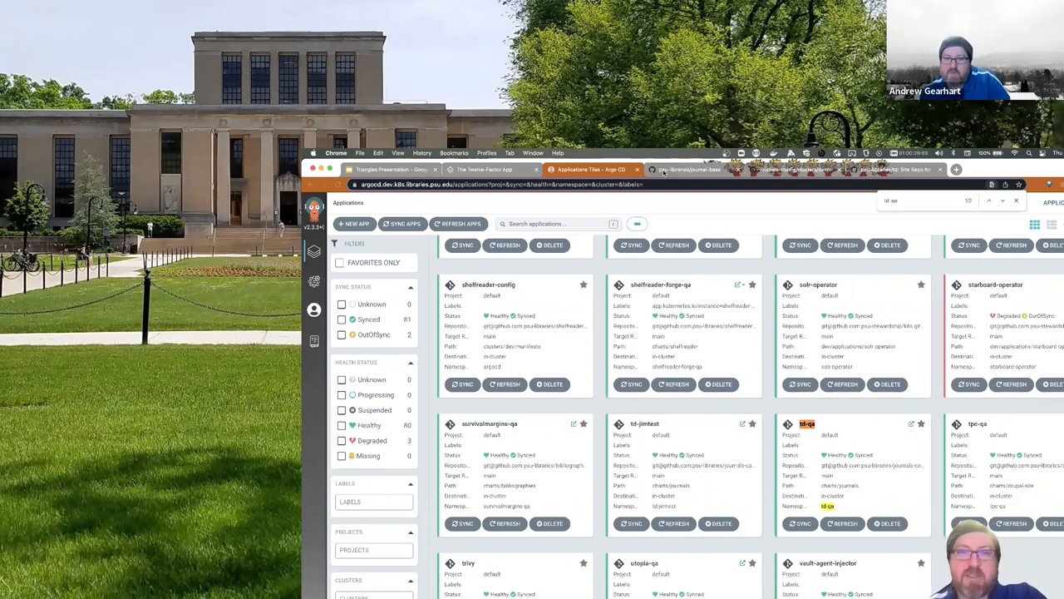
pyautogui.click(795, 169)
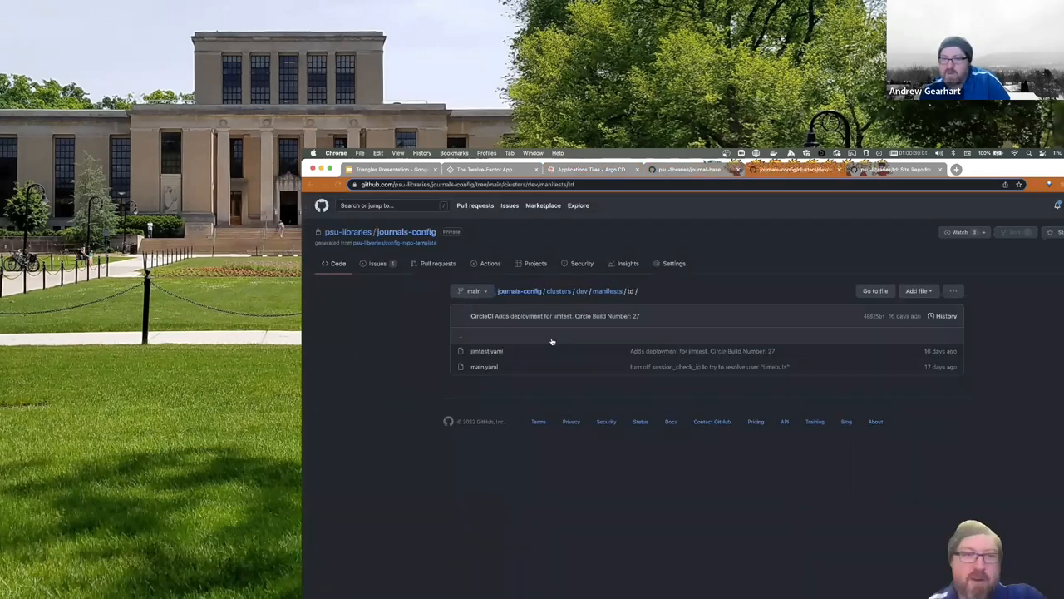
pyautogui.moveTo(408, 363)
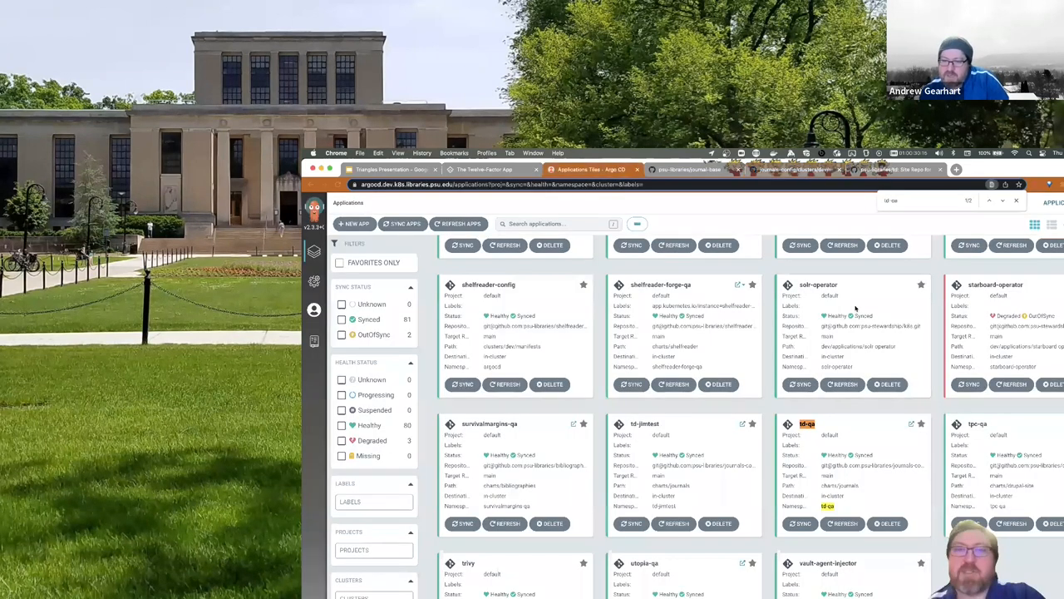
pyautogui.moveTo(850, 442)
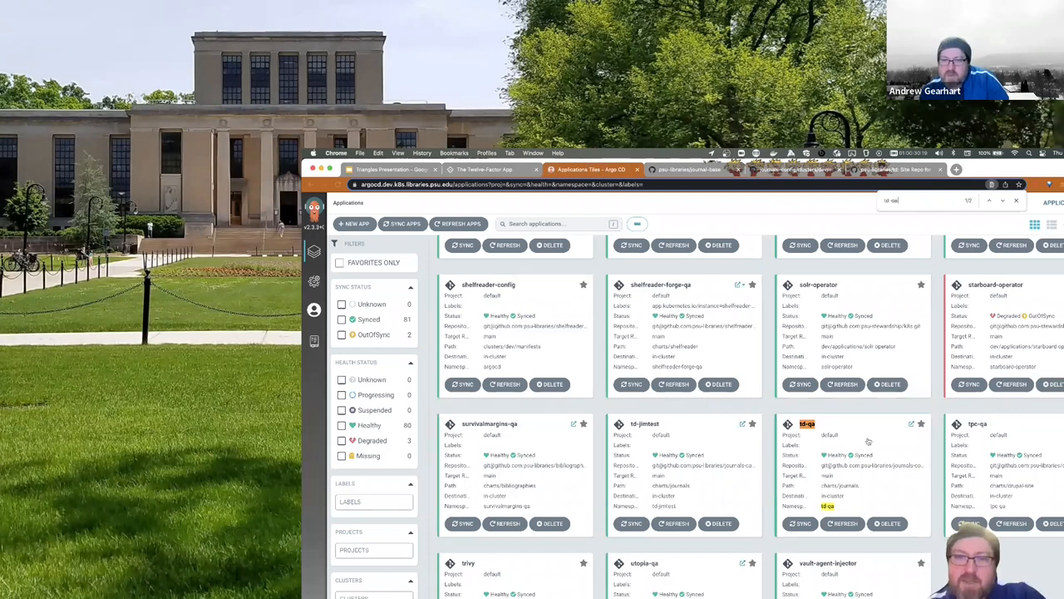
pyautogui.click(807, 424)
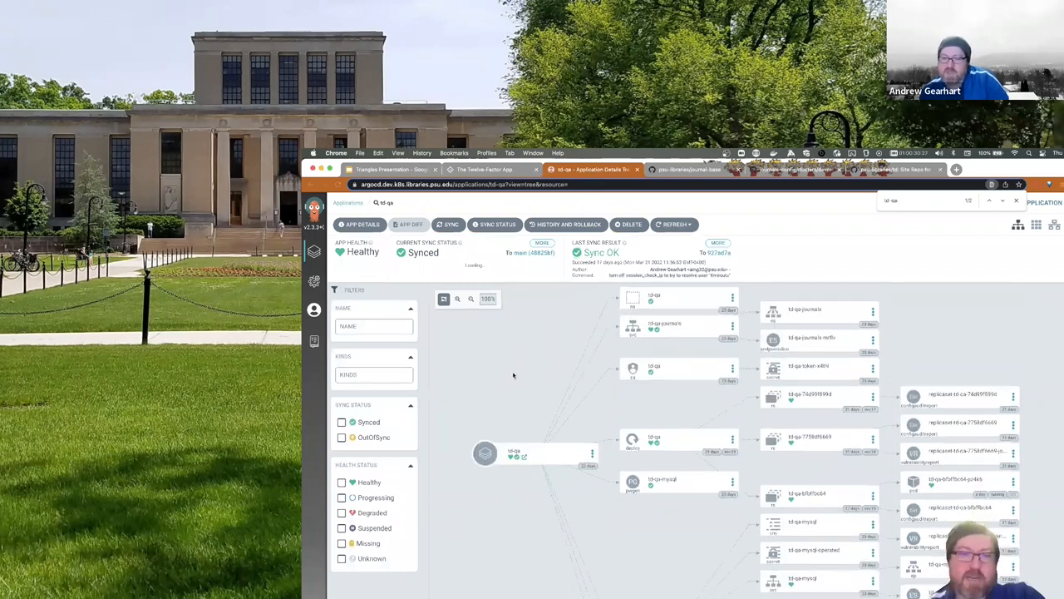
pyautogui.scroll(-3)
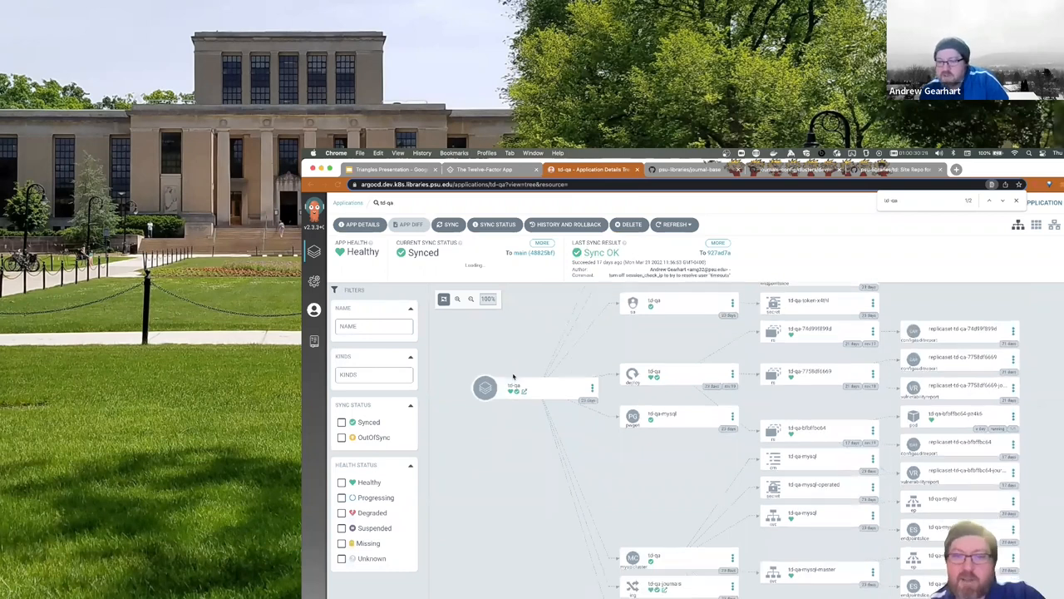
pyautogui.moveTo(479, 479)
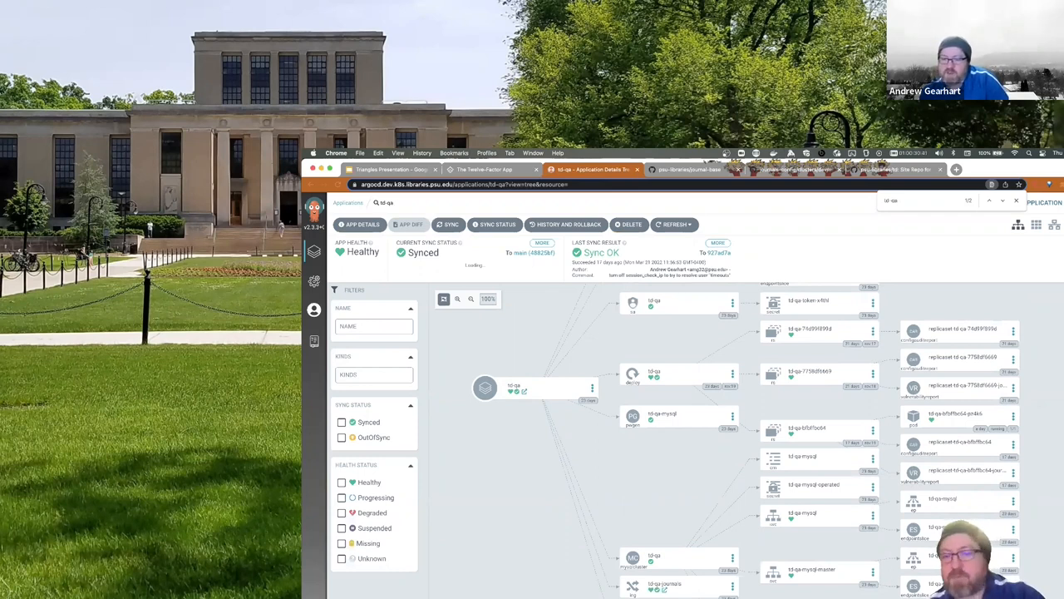
pyautogui.scroll(-3)
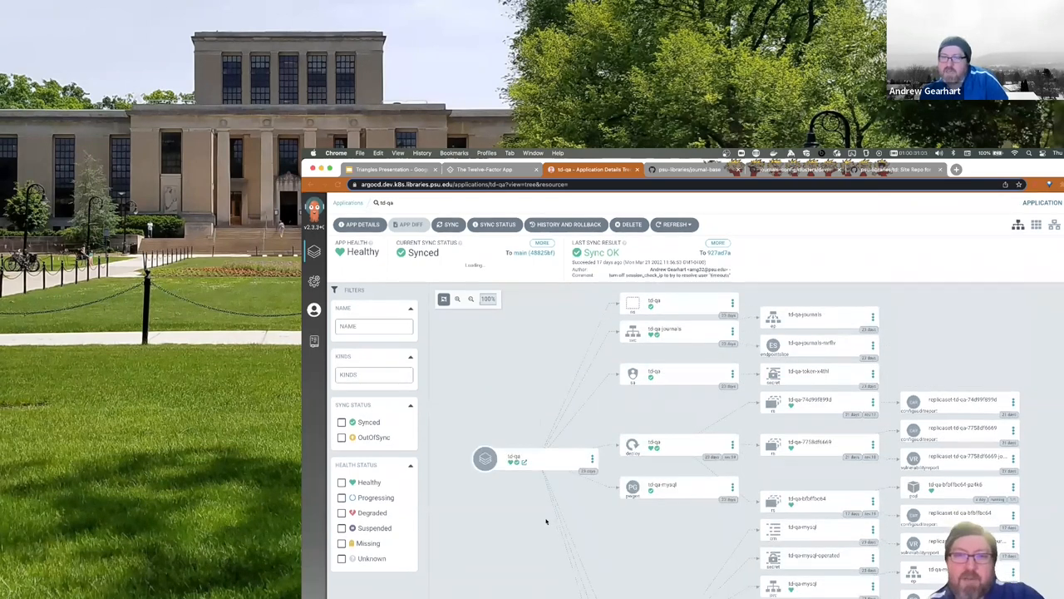
pyautogui.click(665, 329)
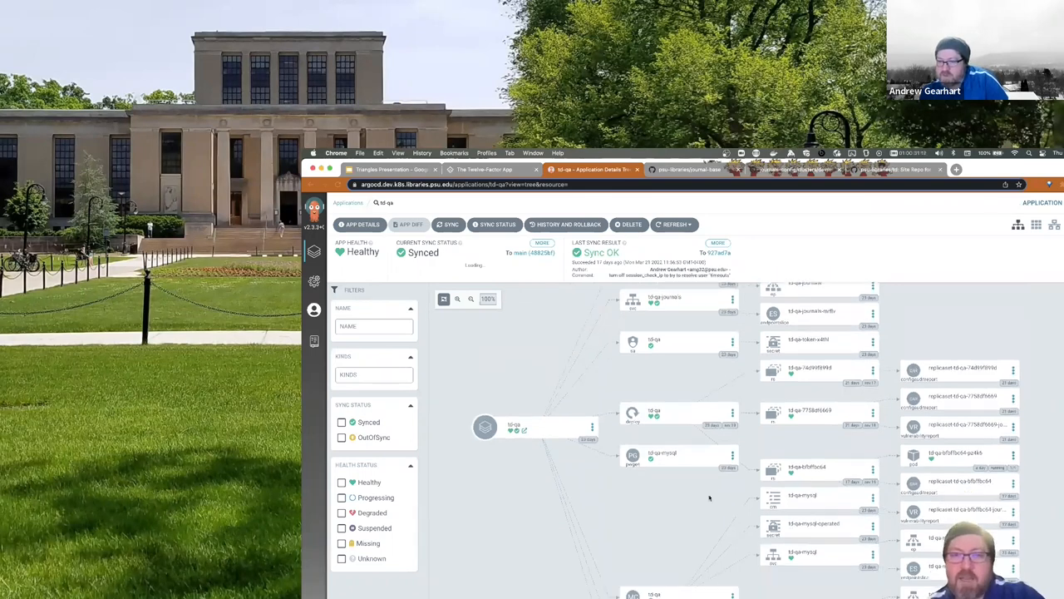
pyautogui.scroll(-3)
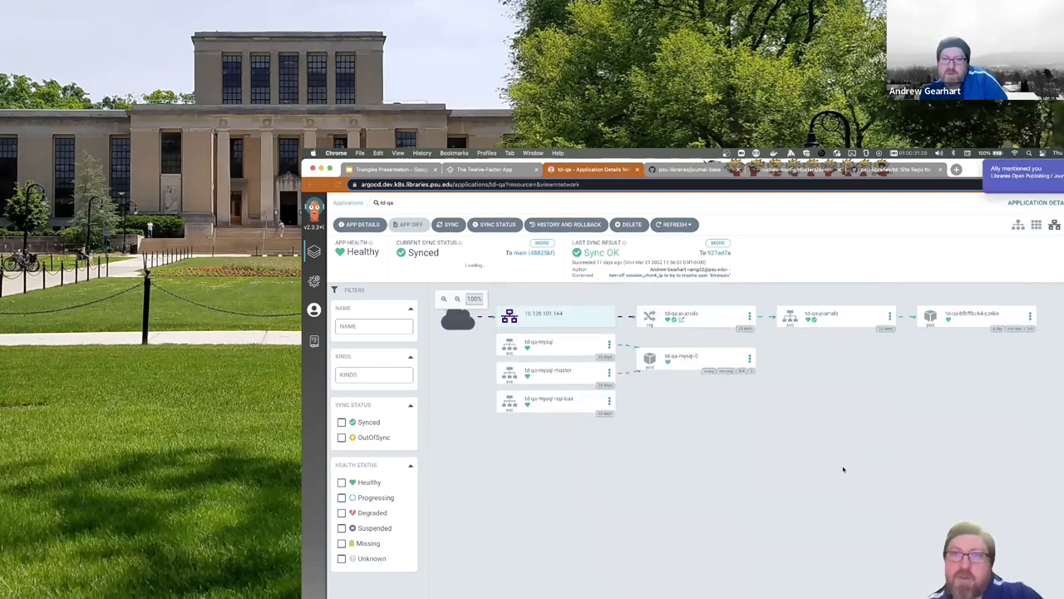
pyautogui.moveTo(567, 449)
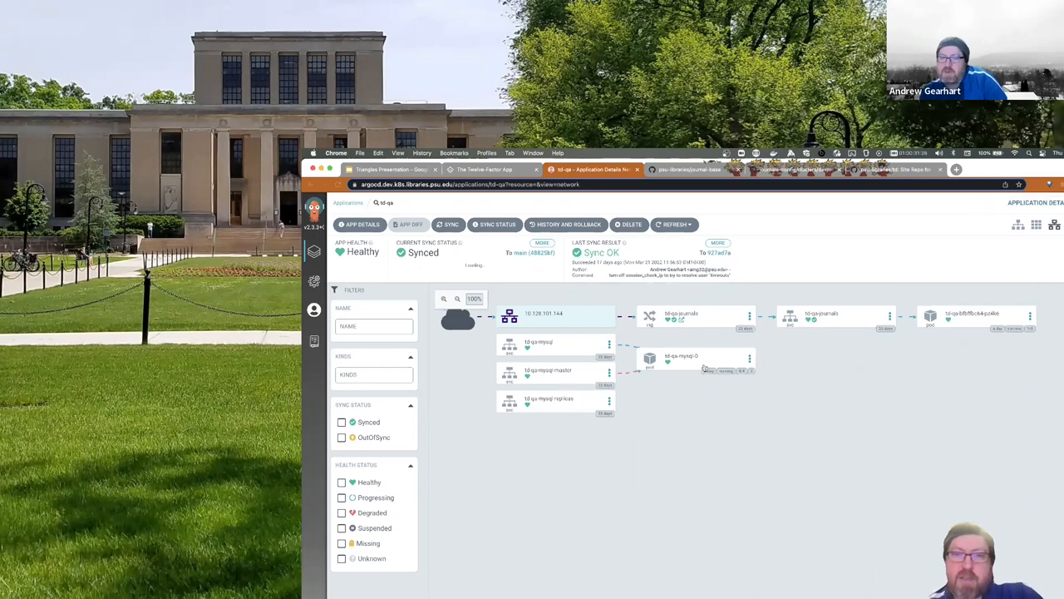
pyautogui.moveTo(732, 431)
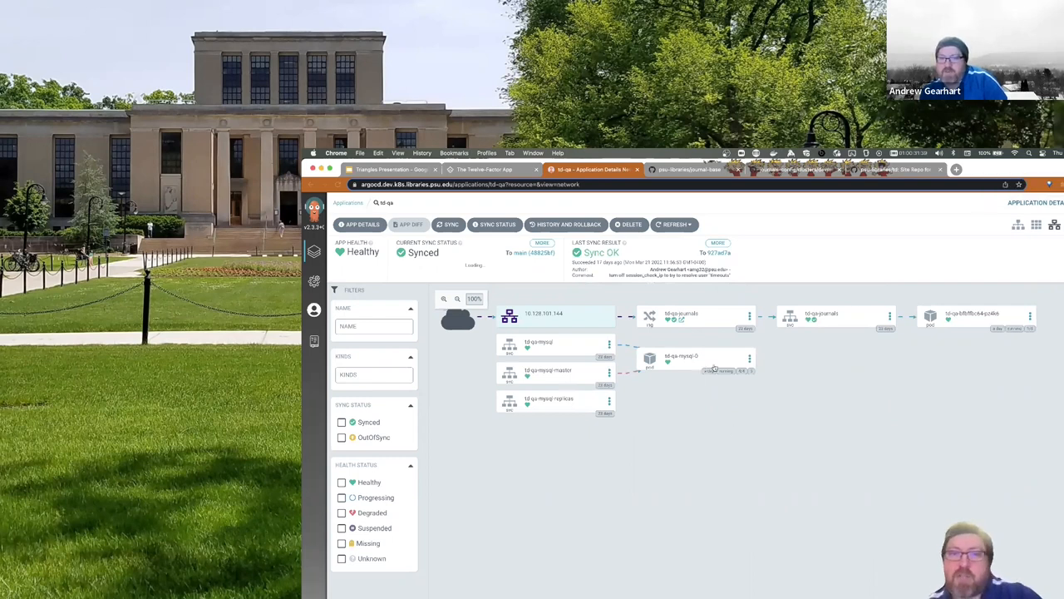
pyautogui.moveTo(682, 359)
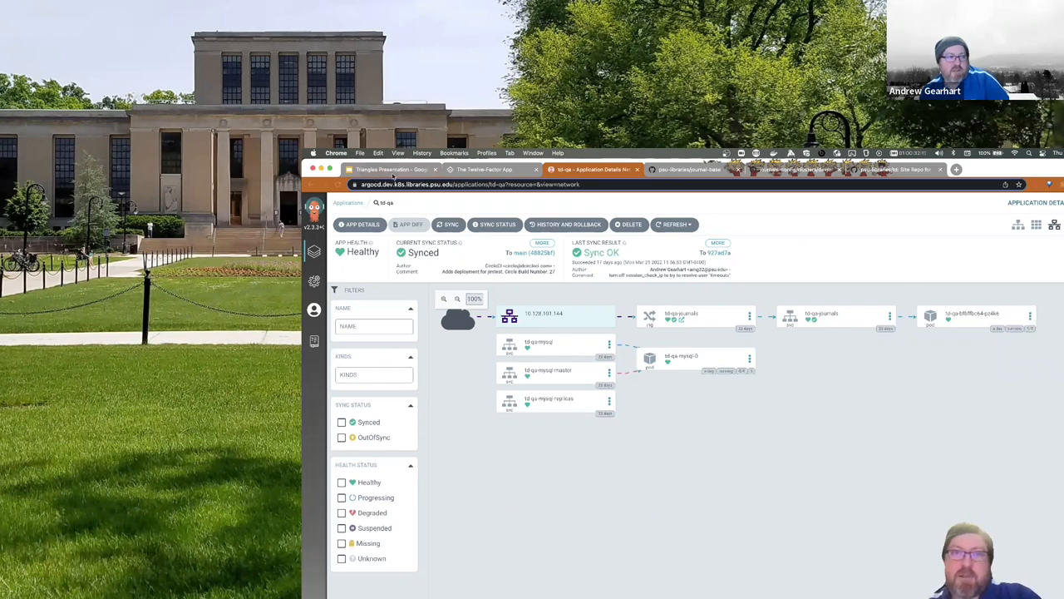
pyautogui.moveTo(730, 226)
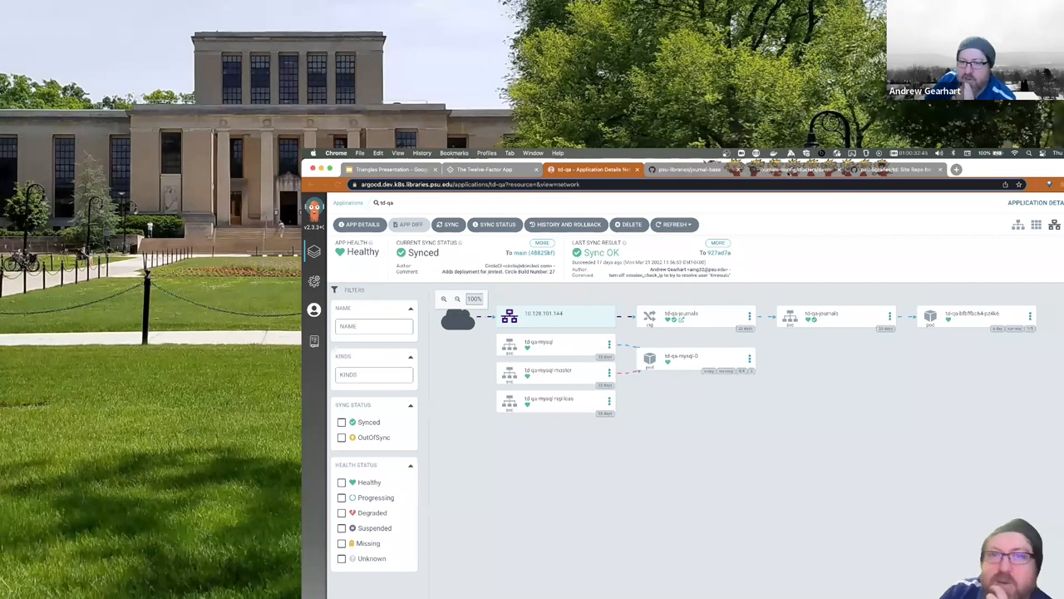
# View the Argo CD Application YAML in journals-config, reading its source repo and Helm values.
pyautogui.click(795, 170)
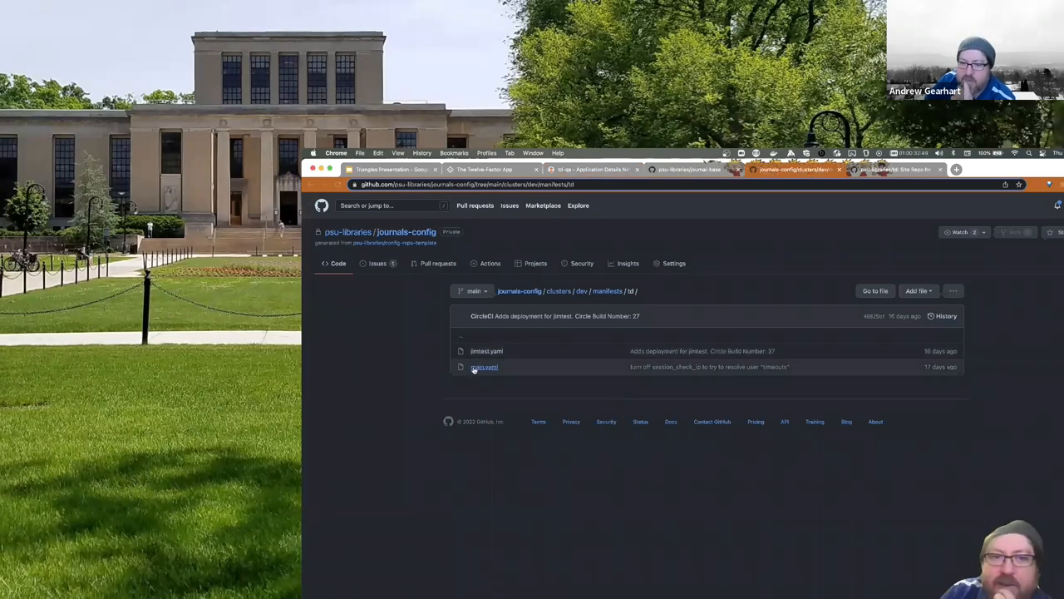
pyautogui.click(486, 368)
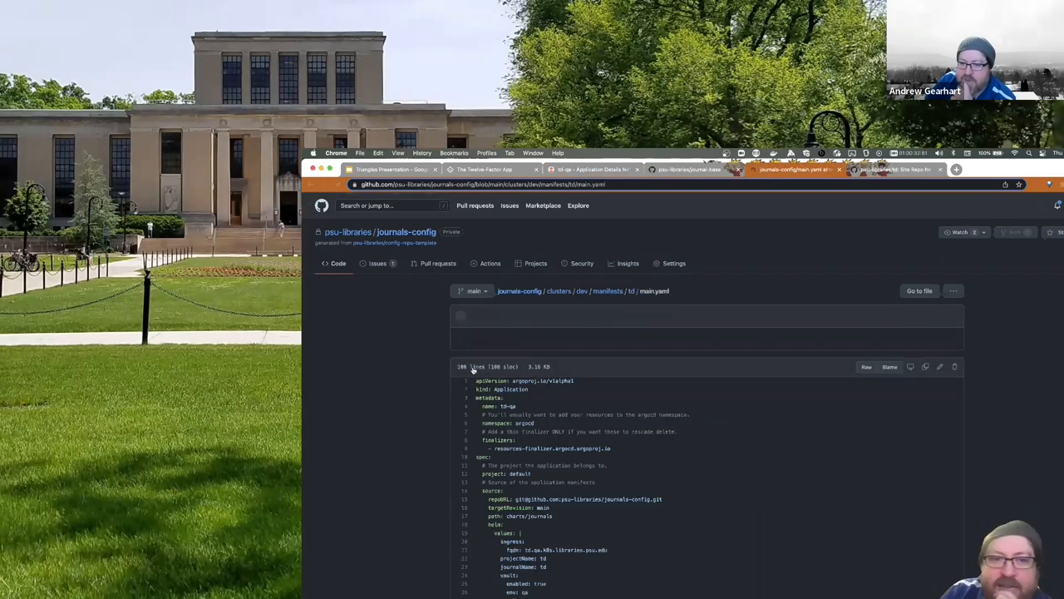
pyautogui.scroll(-3)
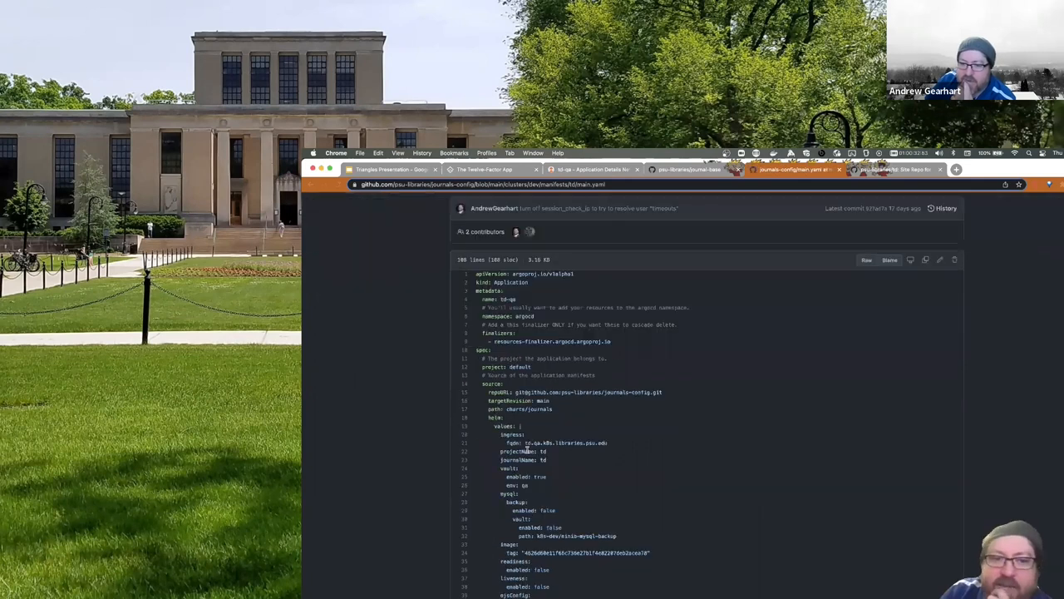
pyautogui.doubleClick(541, 443)
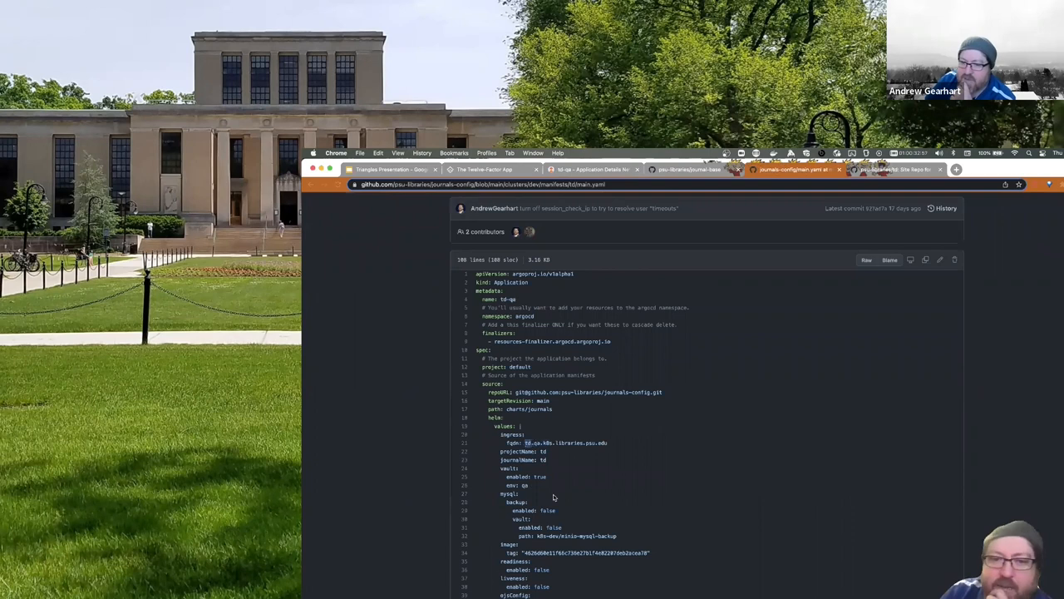
pyautogui.scroll(-3)
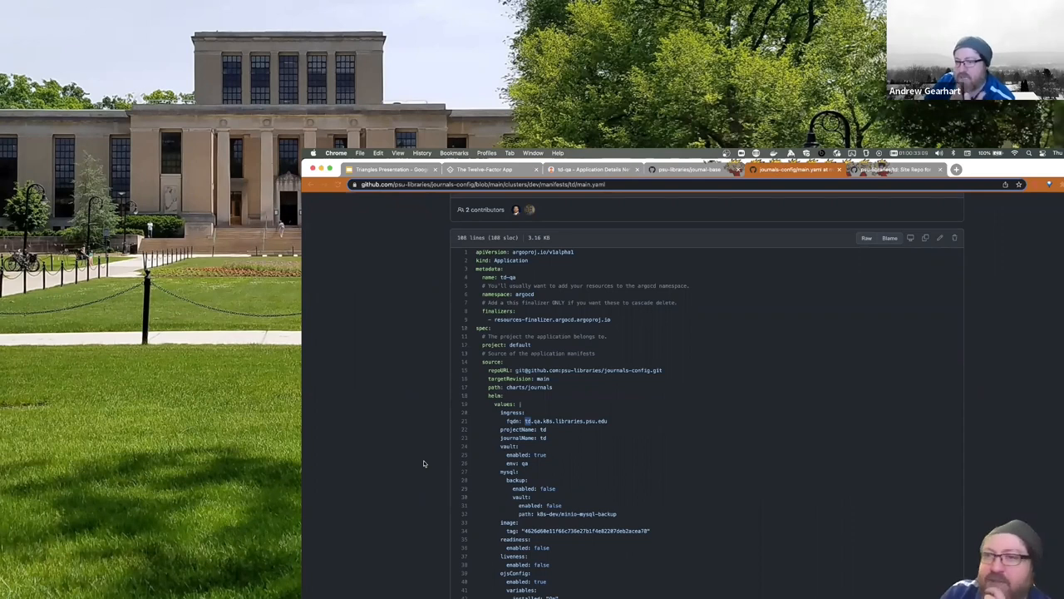
pyautogui.moveTo(415, 398)
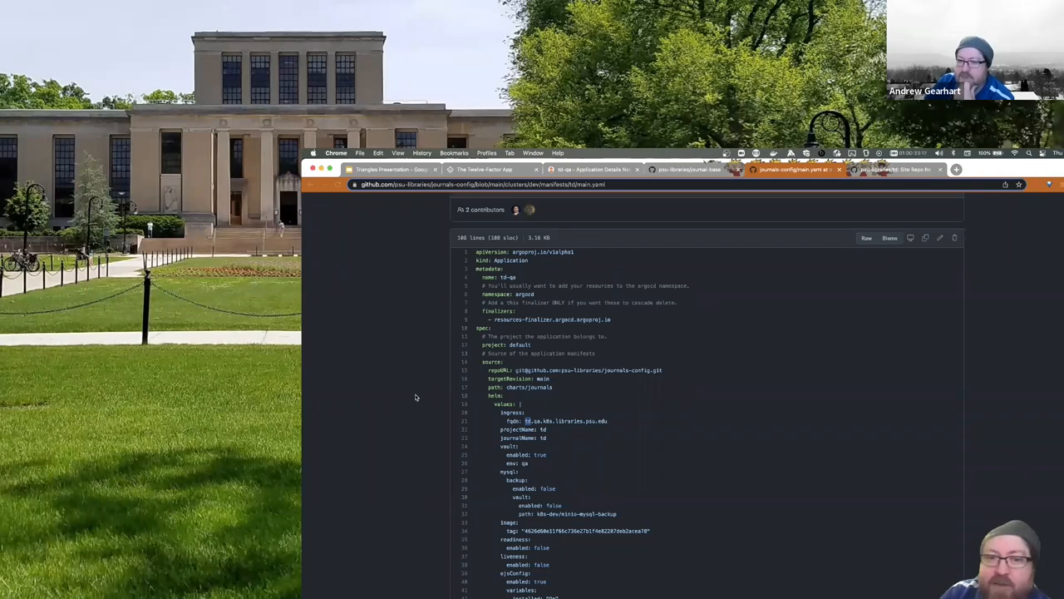
pyautogui.moveTo(433, 433)
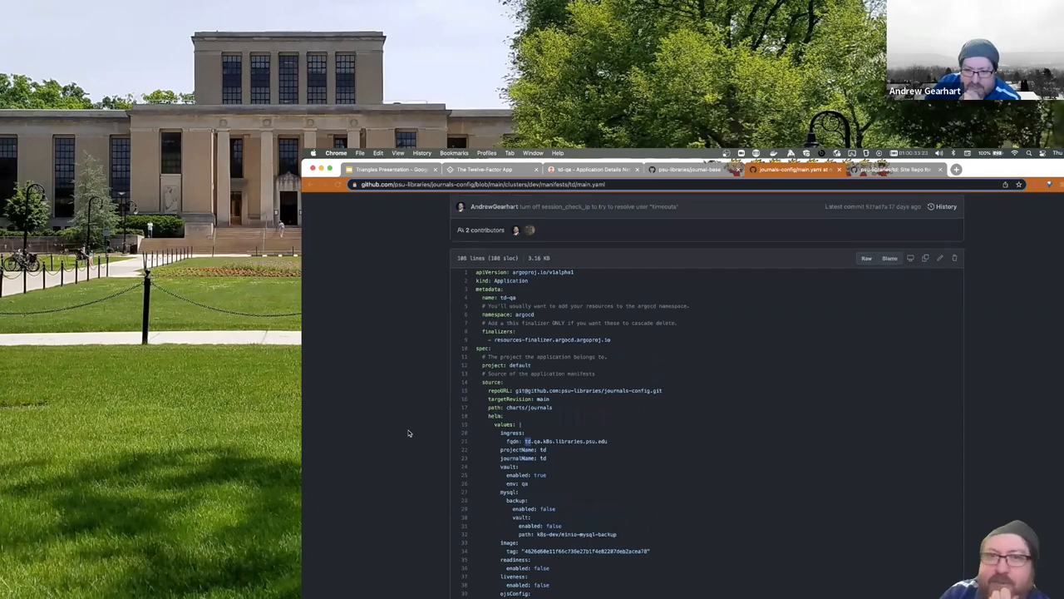
pyautogui.scroll(-3)
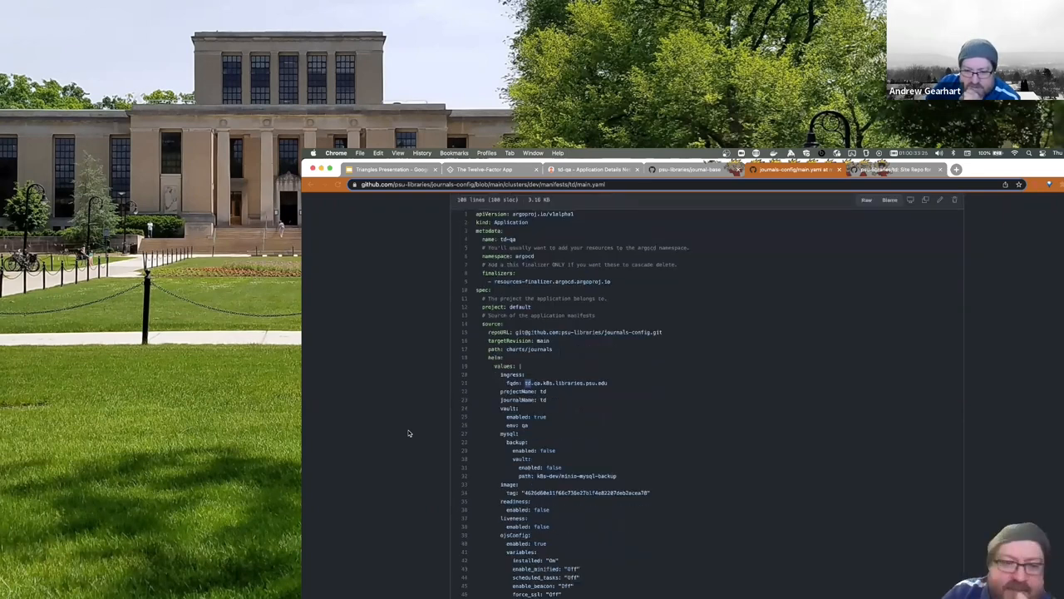
pyautogui.scroll(-3)
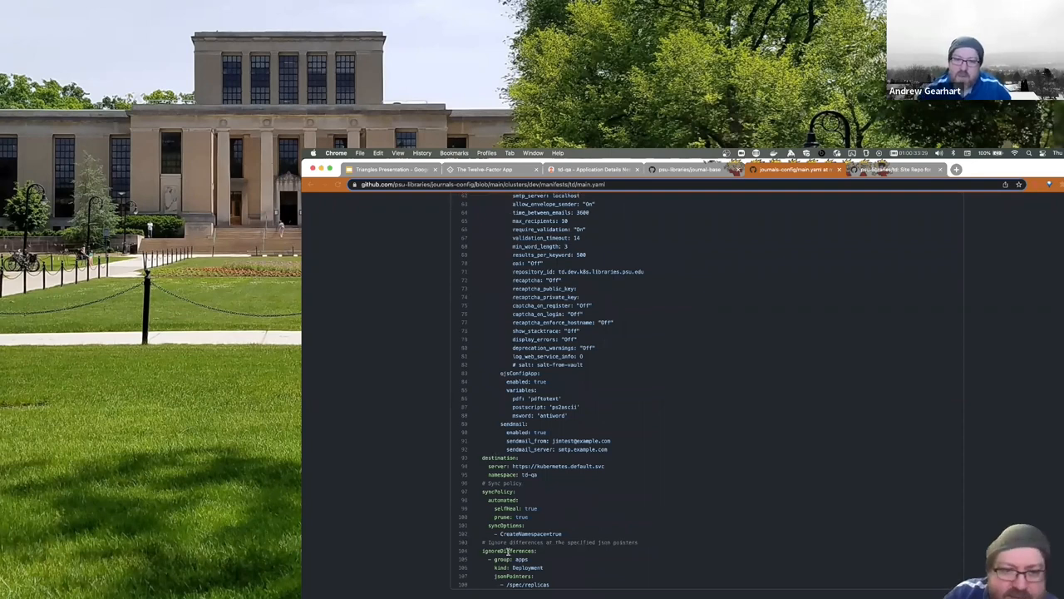
pyautogui.moveTo(379, 479)
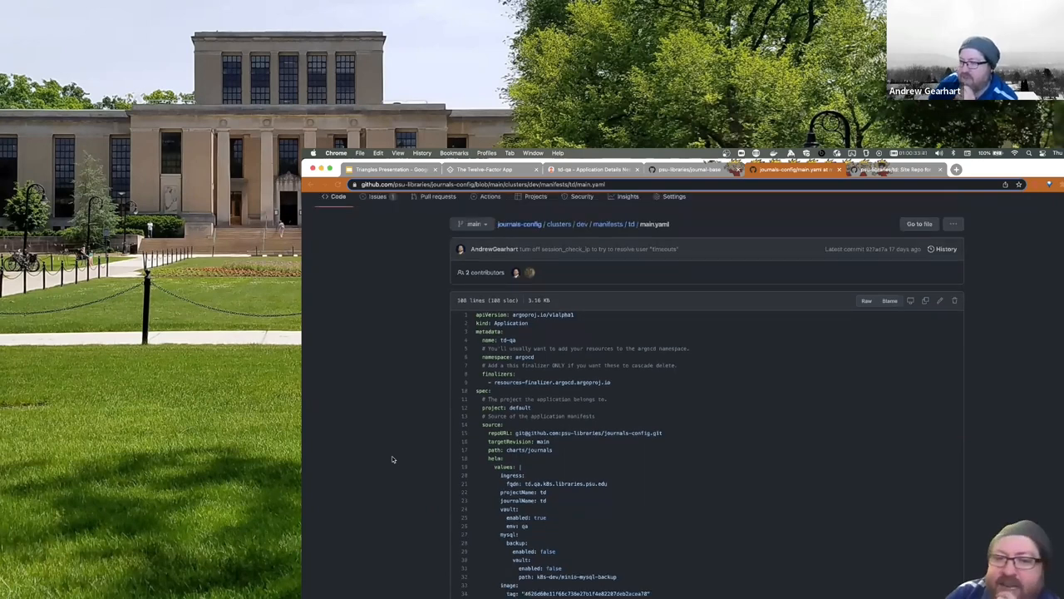
# Scroll the dev Application manifest to read its metadata, source repo and Helm values.
pyautogui.scroll(-3)
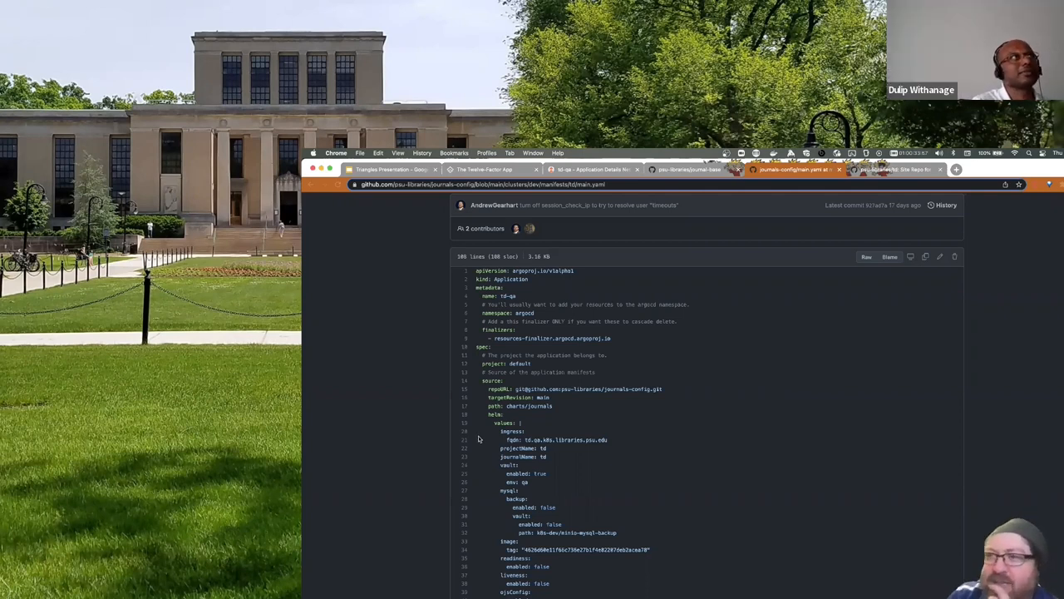
pyautogui.moveTo(356, 293)
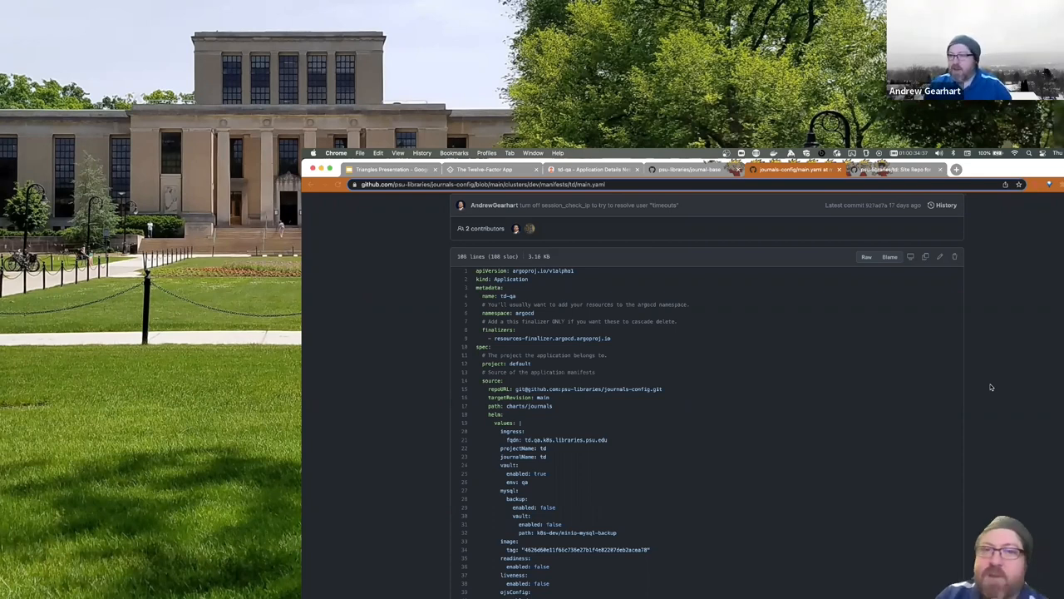
pyautogui.moveTo(985, 376)
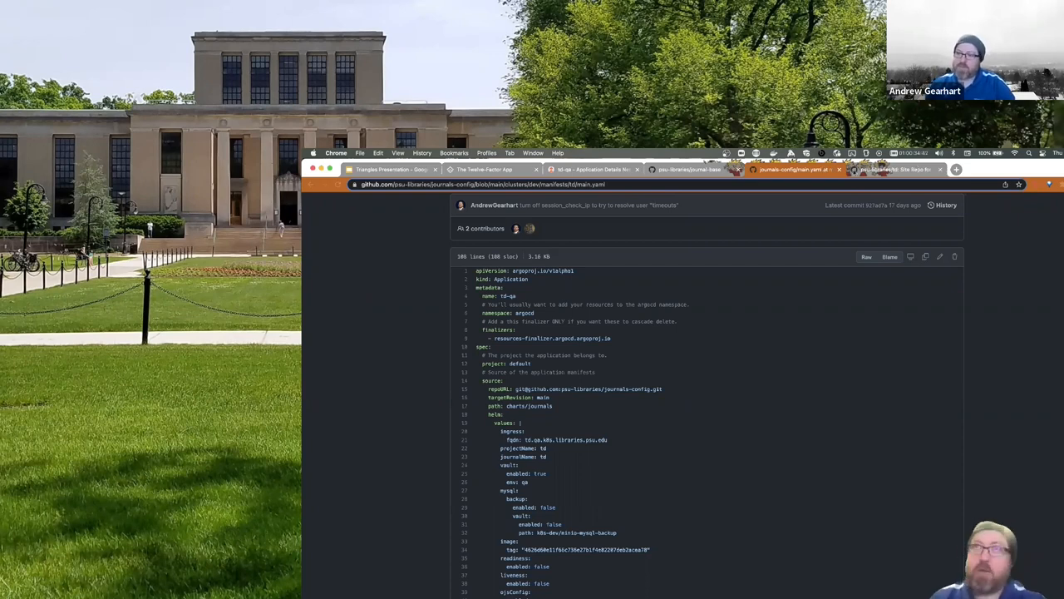
pyautogui.moveTo(898, 170)
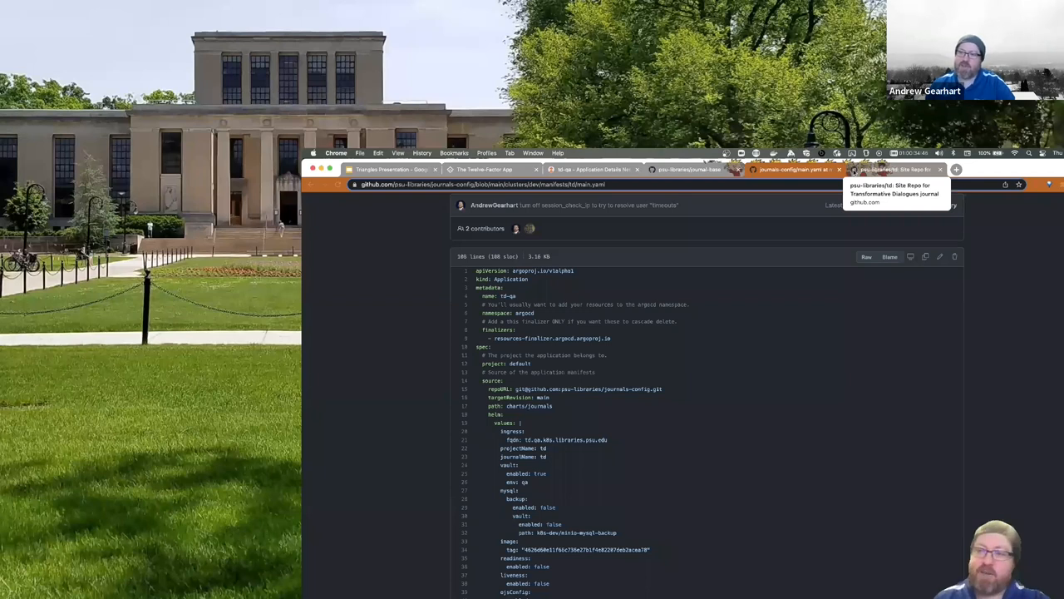
pyautogui.moveTo(795, 169)
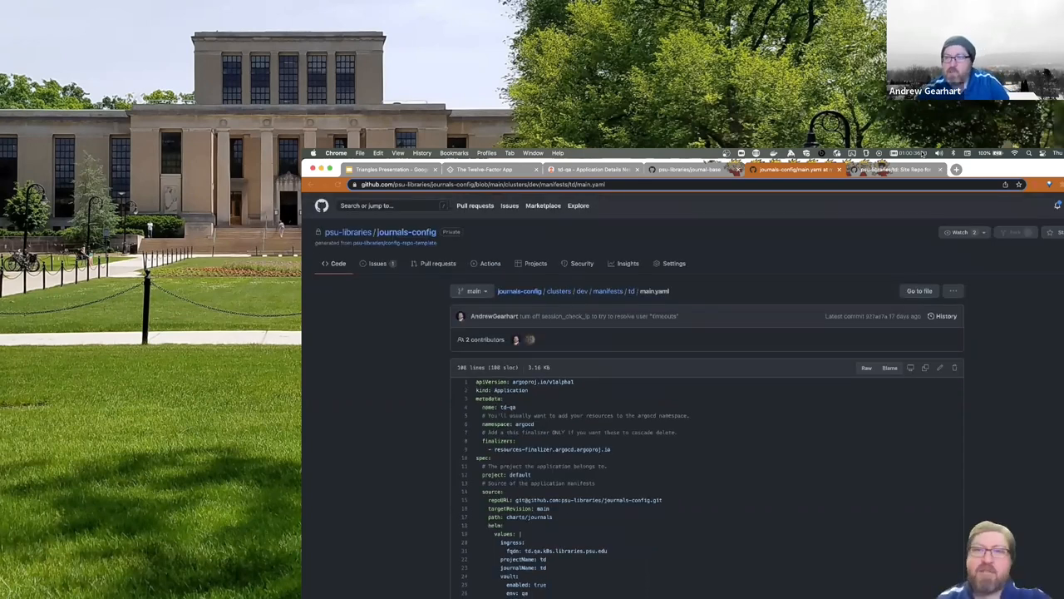
# In a new tab, enter github.com/psu-libraries/journals-config to reach the GitHub repository.
pyautogui.click(1058, 170)
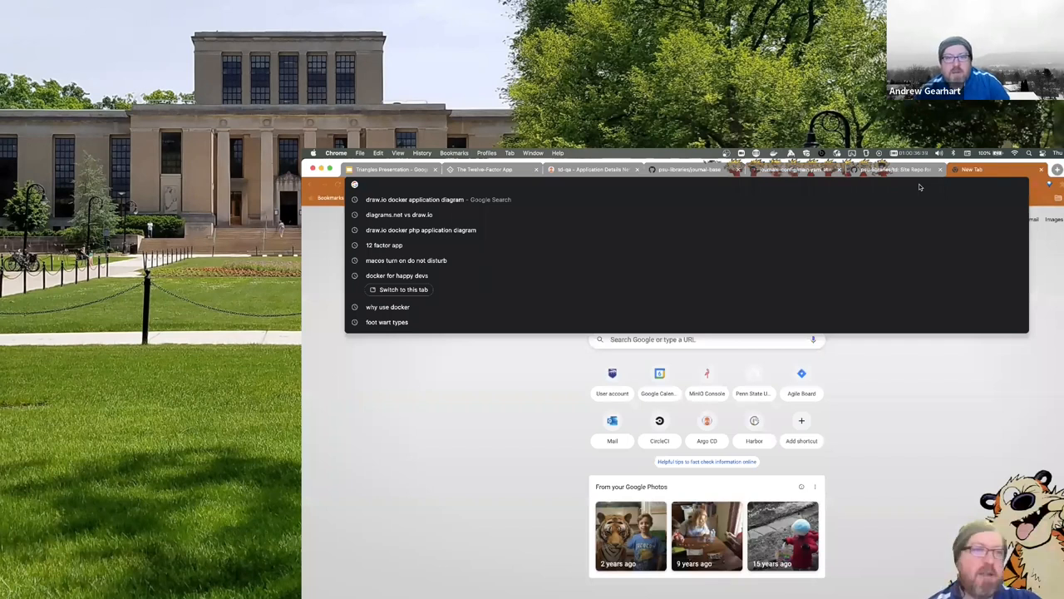
pyautogui.write('github.com/psu-libraries/journals-config')
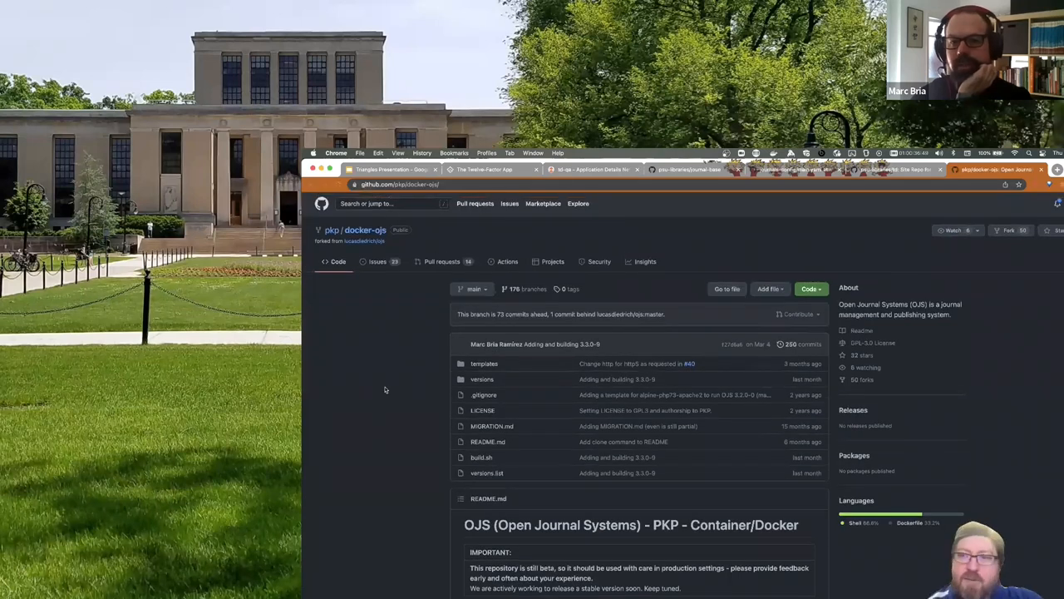
pyautogui.scroll(-3)
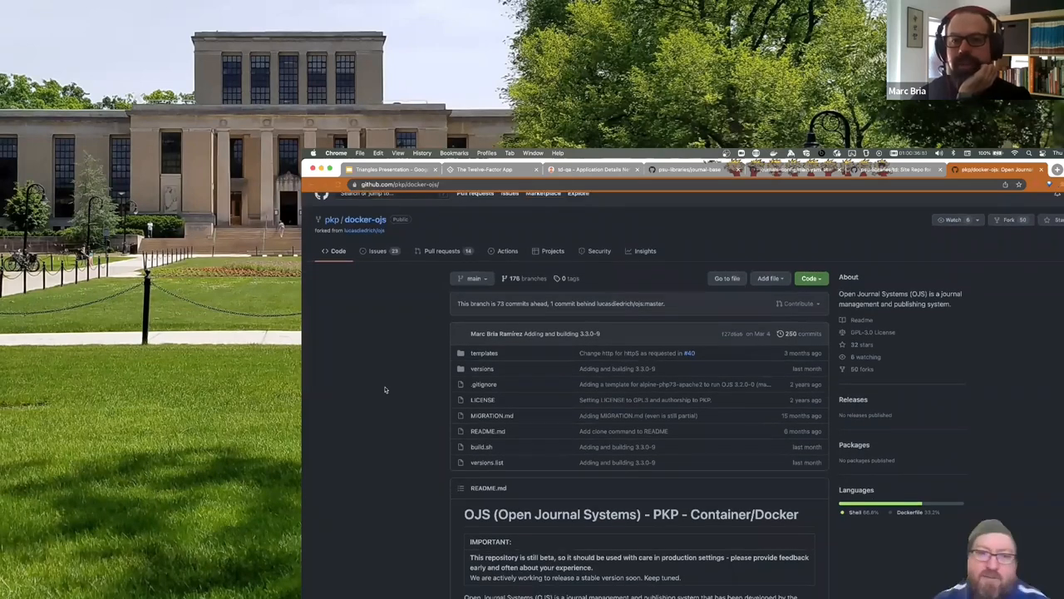
pyautogui.scroll(-3)
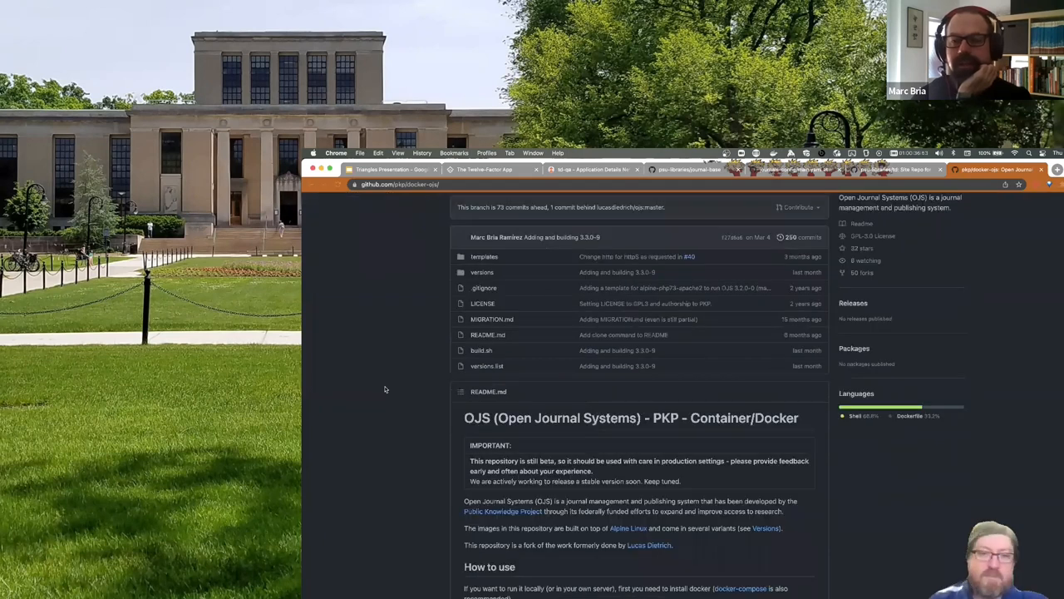
pyautogui.scroll(-3)
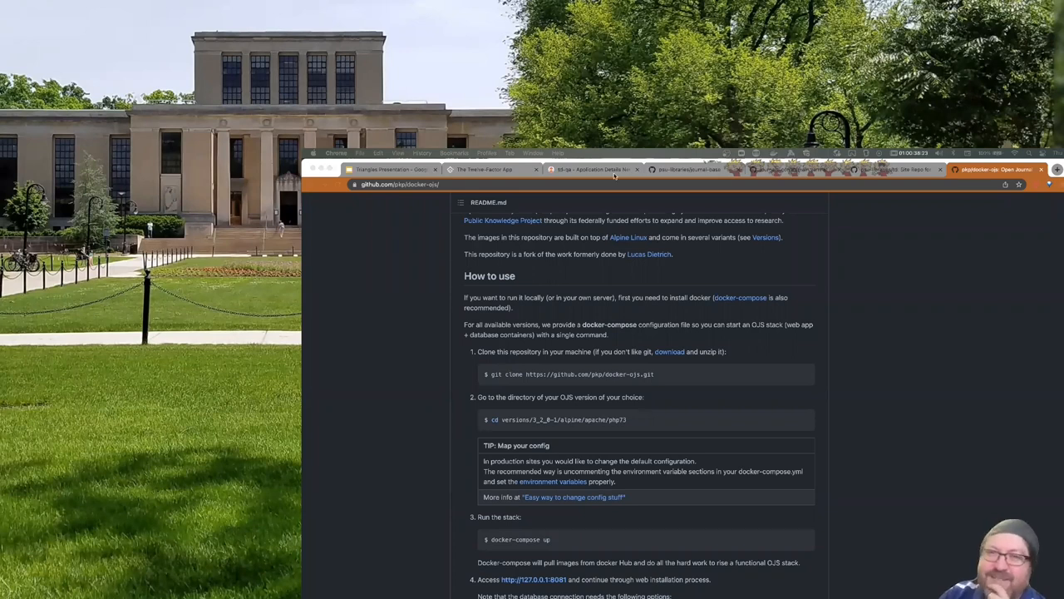
# Return to the Argo CD application's resource tree showing Healthy and Synced.
pyautogui.click(592, 169)
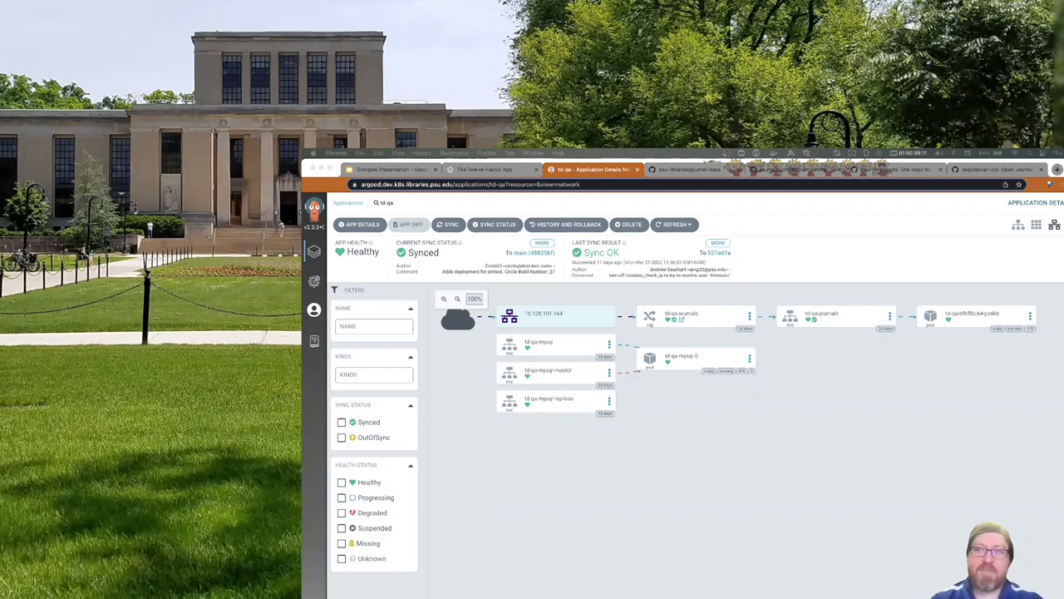
pyautogui.moveTo(934, 213)
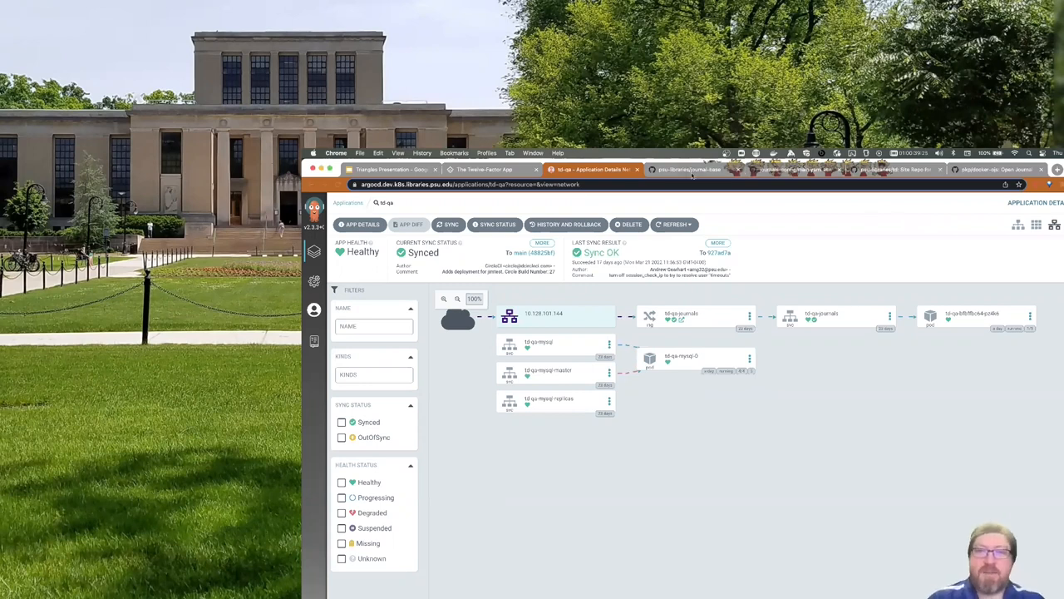
pyautogui.moveTo(768, 169)
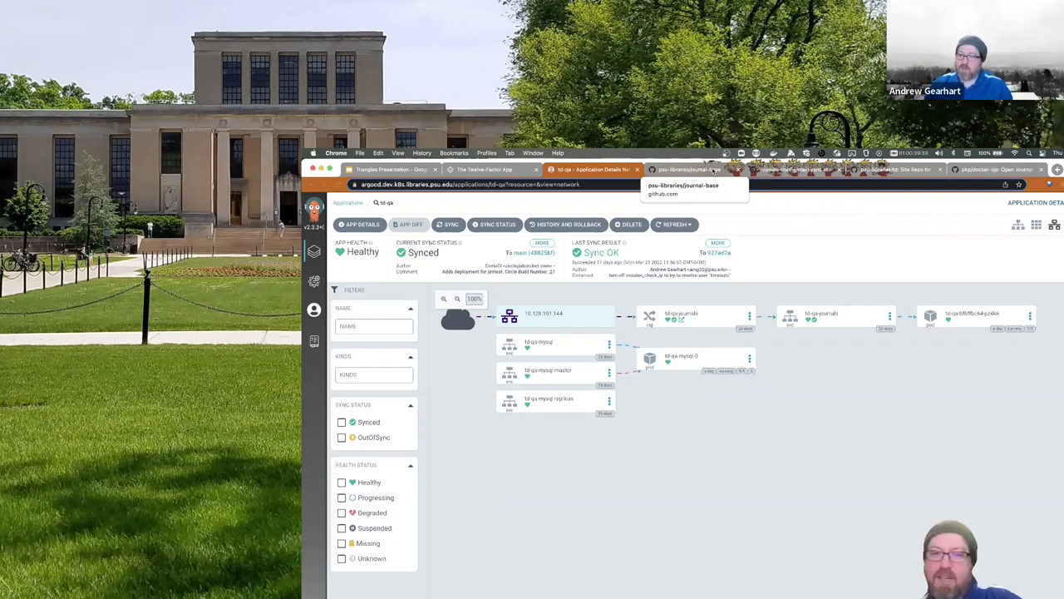
pyautogui.moveTo(882, 260)
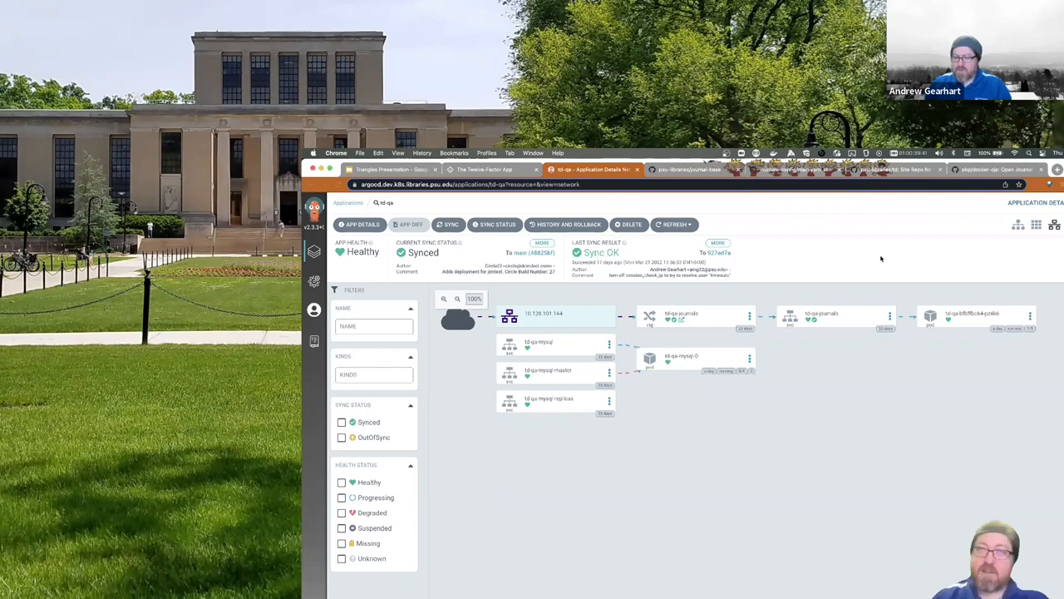